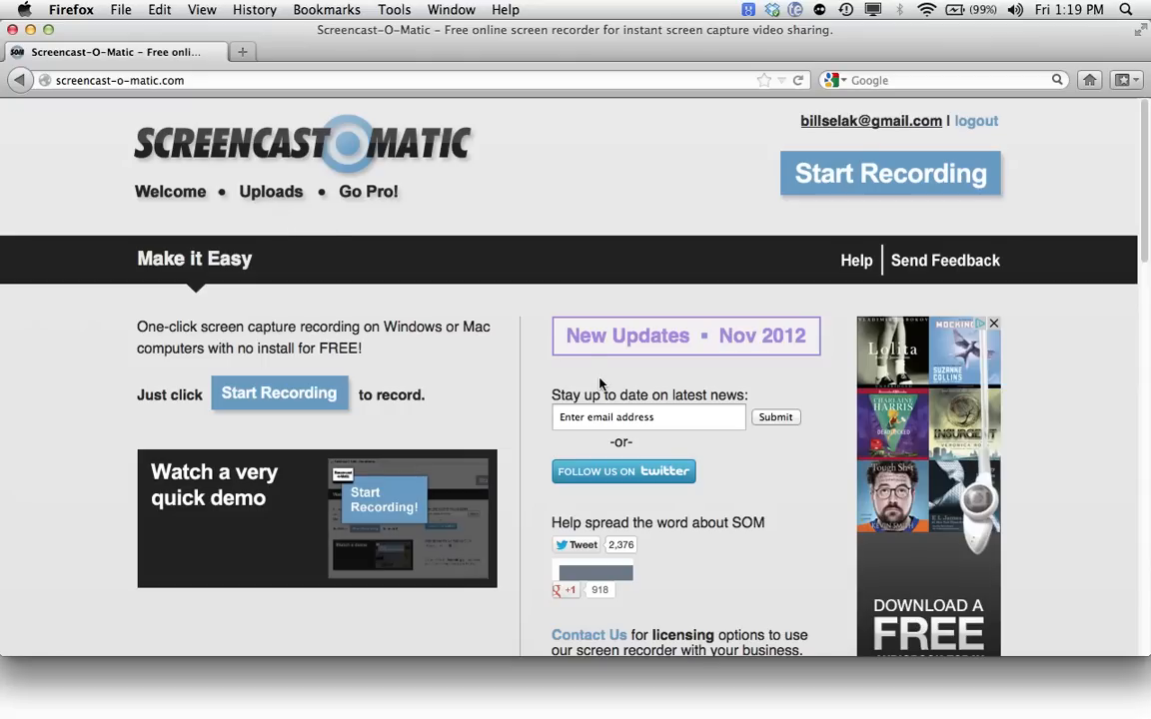
{"action": "mouse_move", "coordinate": [540, 375]}
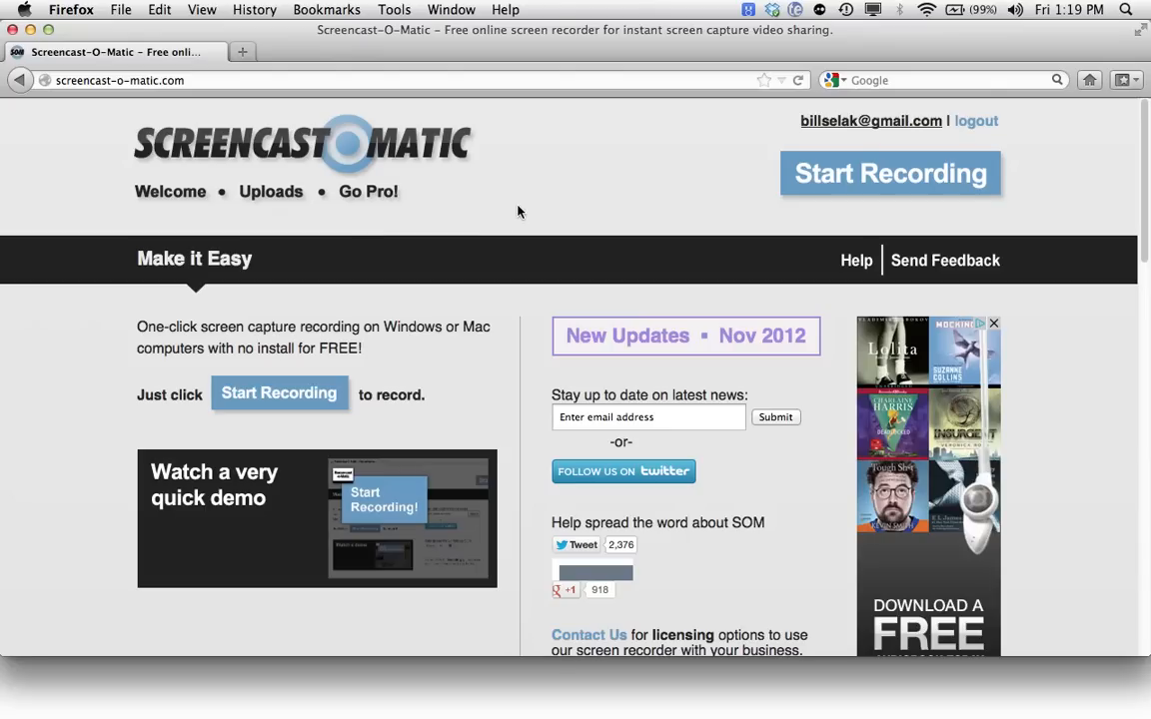
{"action": "mouse_move", "coordinate": [341, 227]}
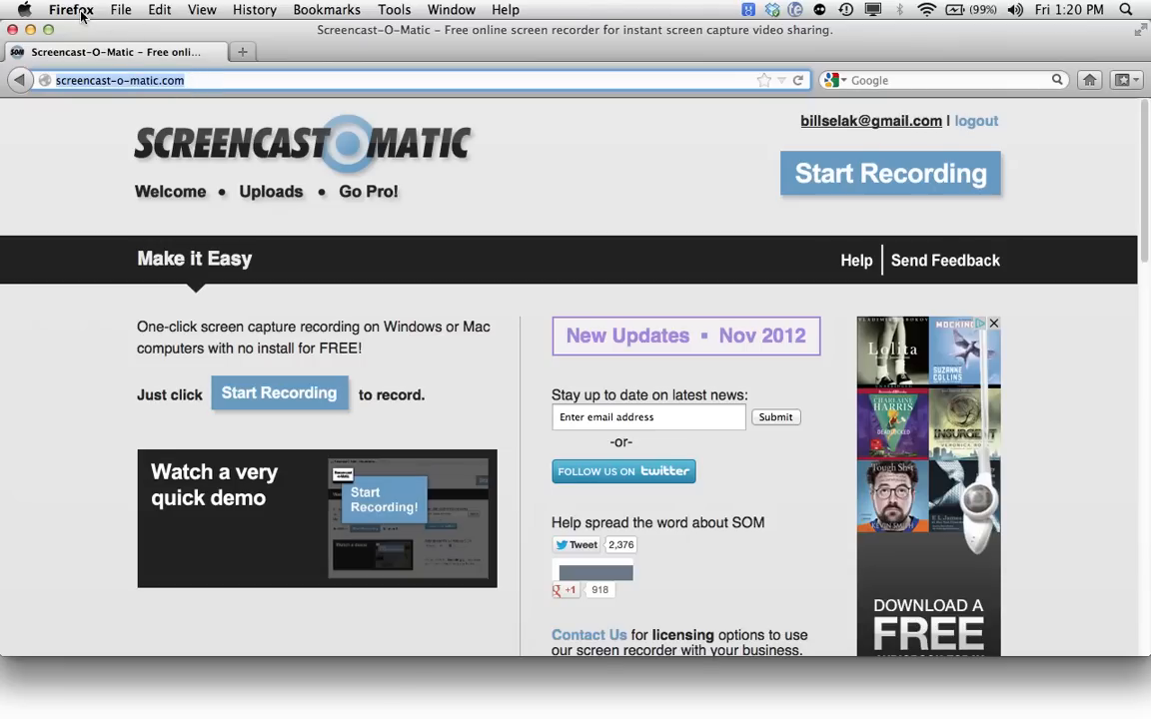
{"action": "mouse_move", "coordinate": [90, 12]}
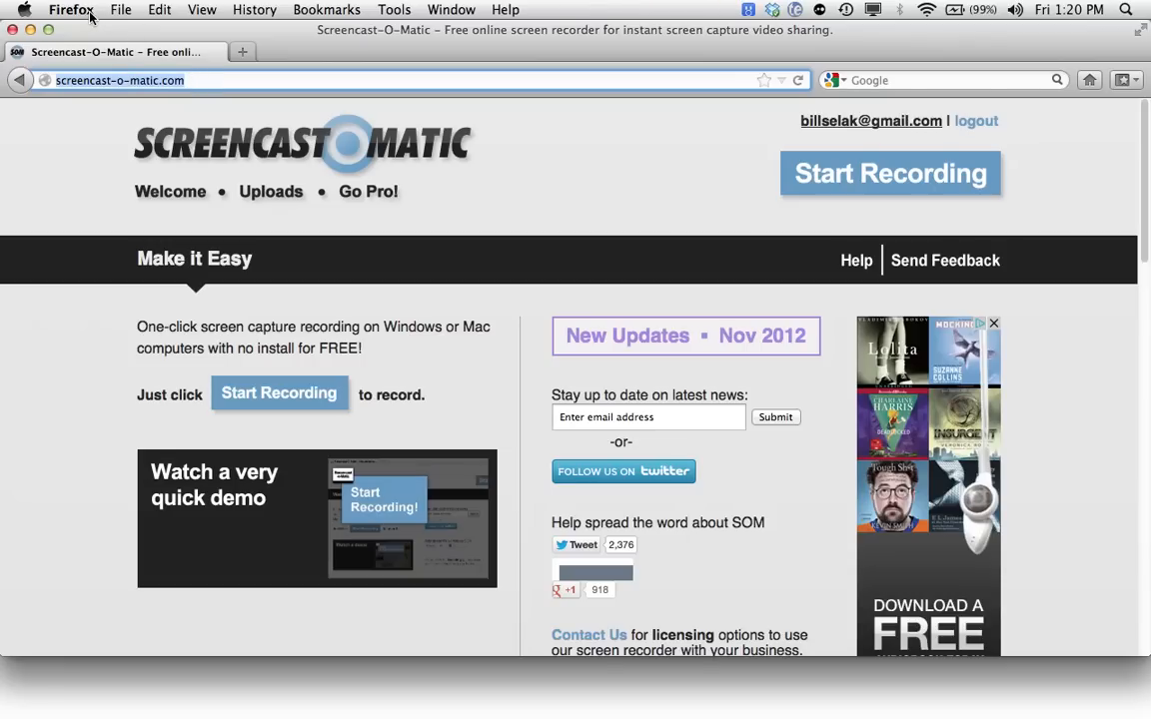
{"action": "mouse_move", "coordinate": [628, 152]}
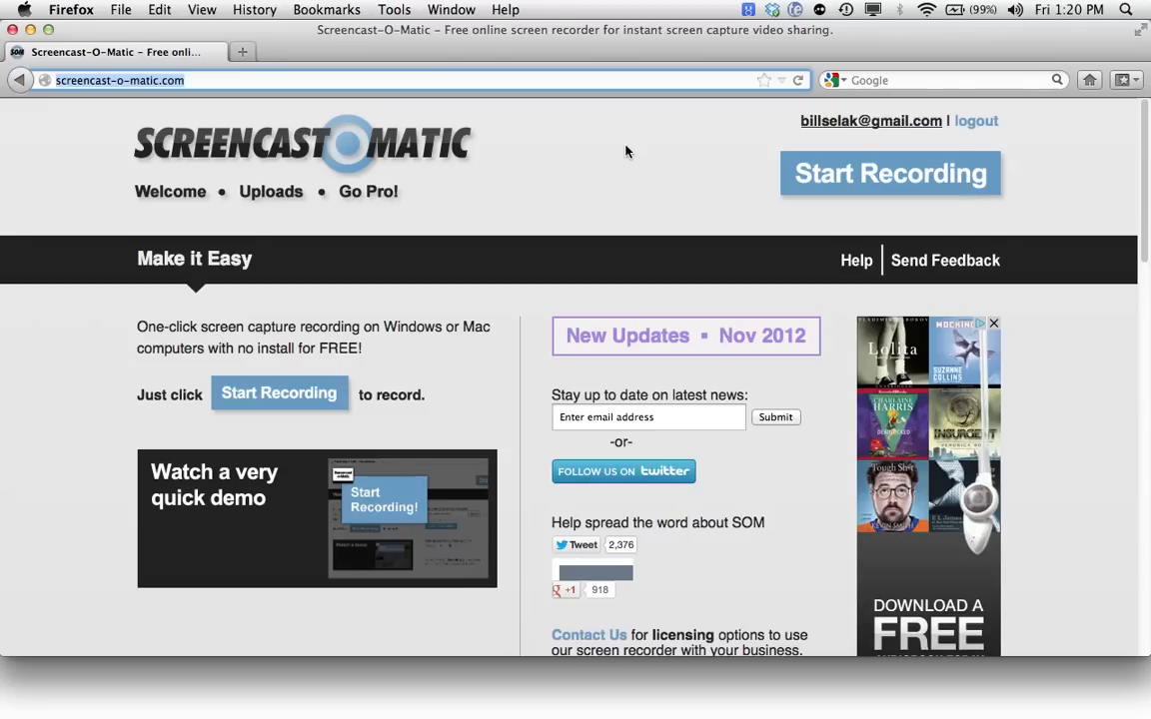
{"action": "mouse_move", "coordinate": [687, 188]}
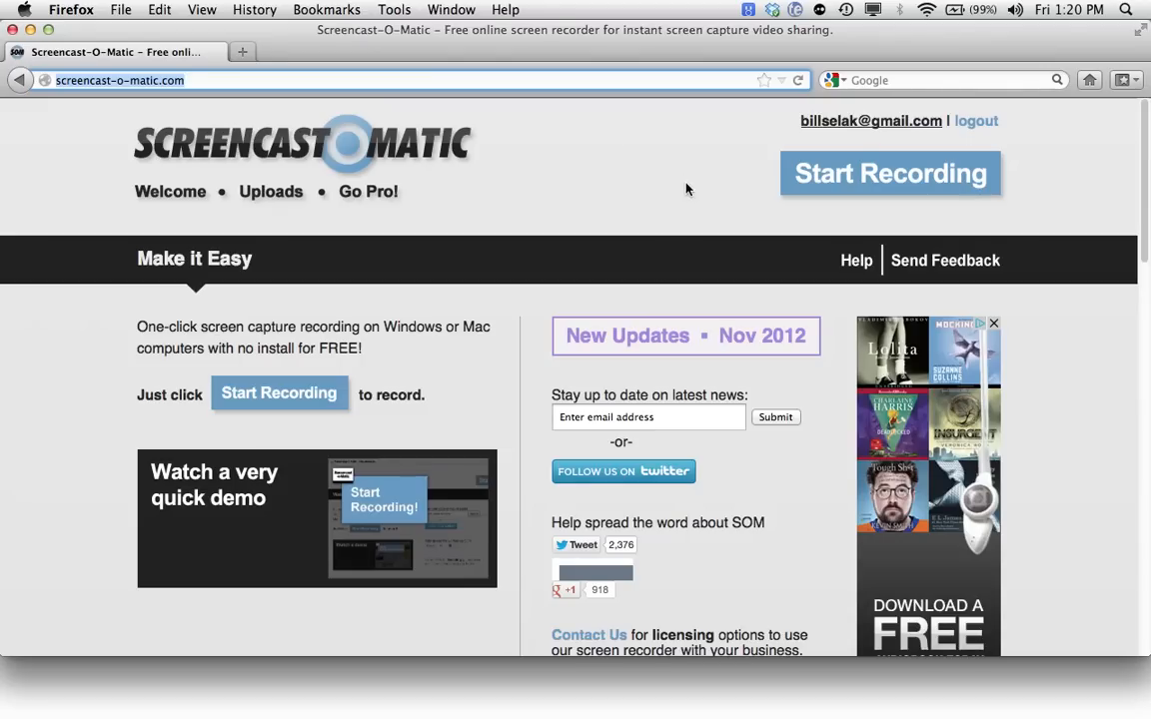
{"action": "mouse_move", "coordinate": [870, 128]}
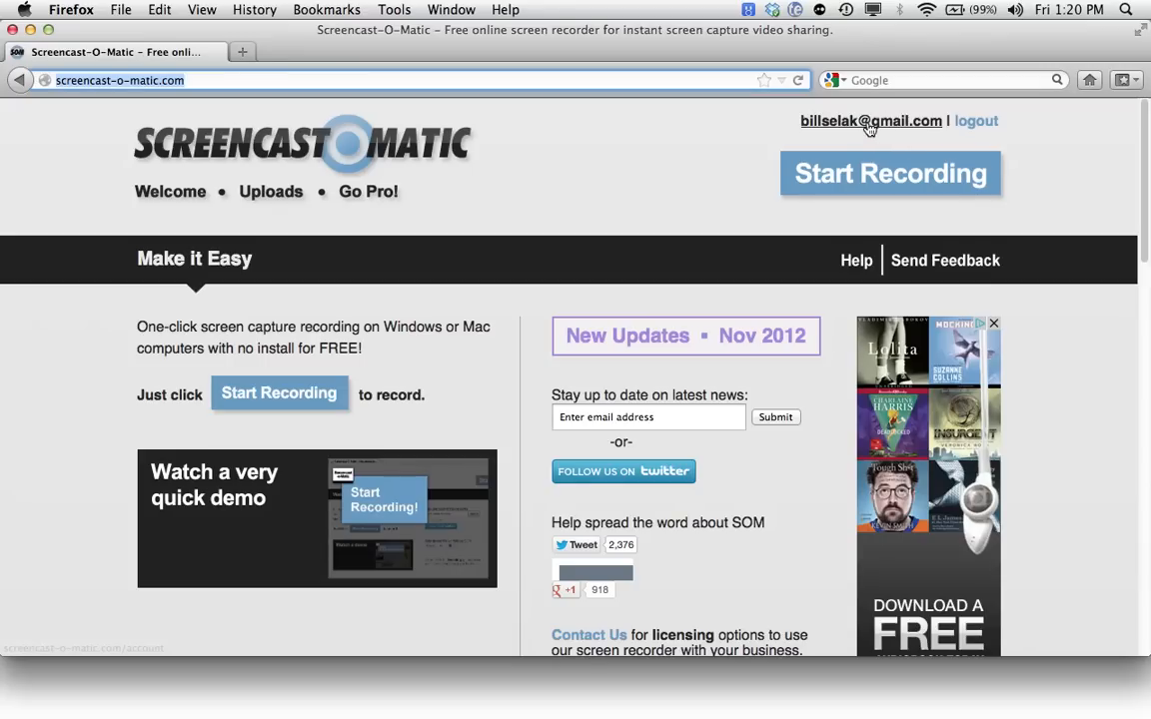
{"action": "mouse_move", "coordinate": [871, 126]}
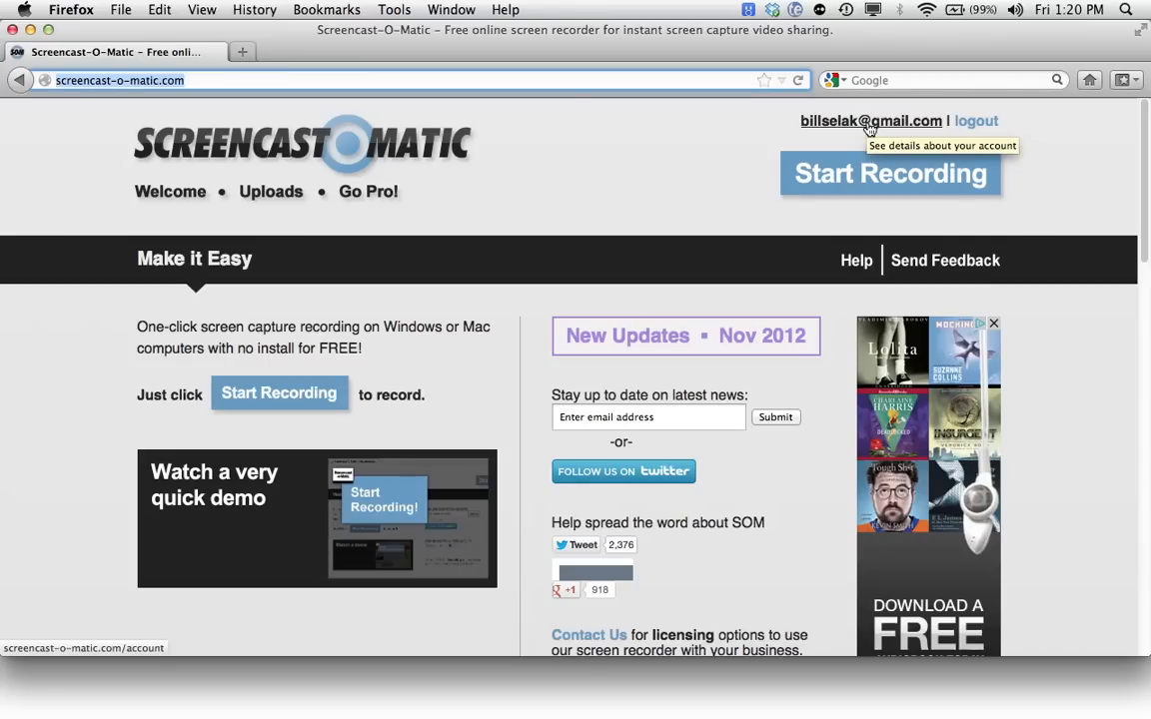
{"action": "mouse_move", "coordinate": [849, 122]}
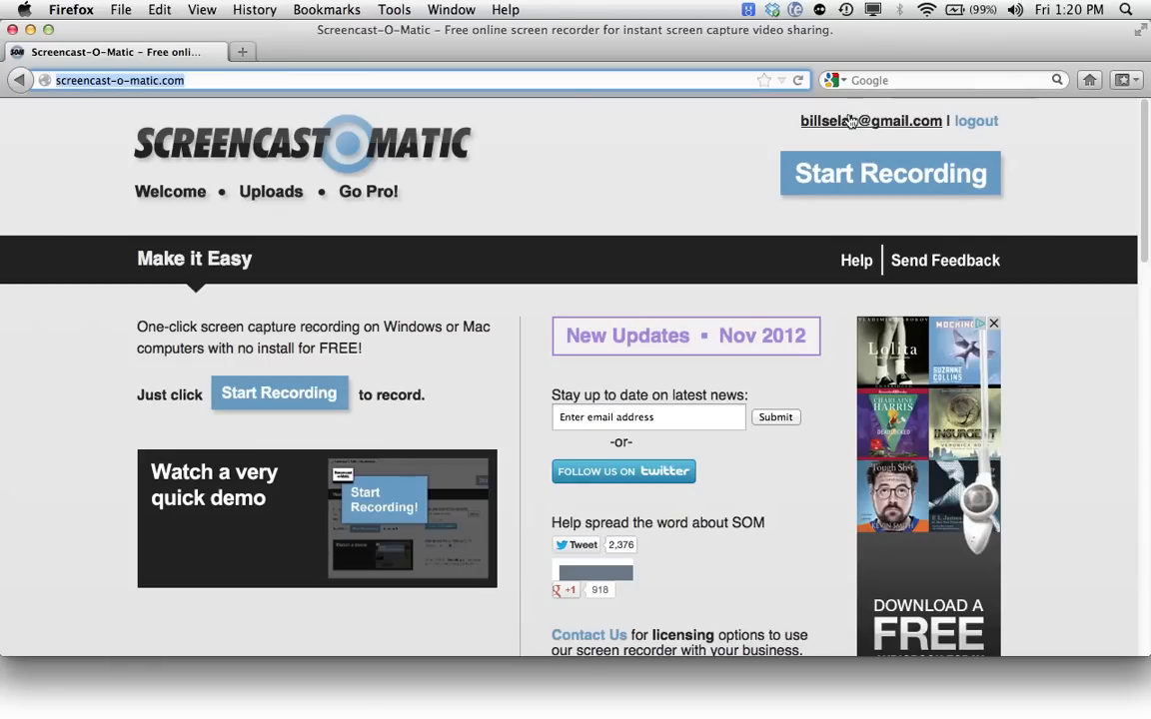
{"action": "mouse_move", "coordinate": [796, 152]}
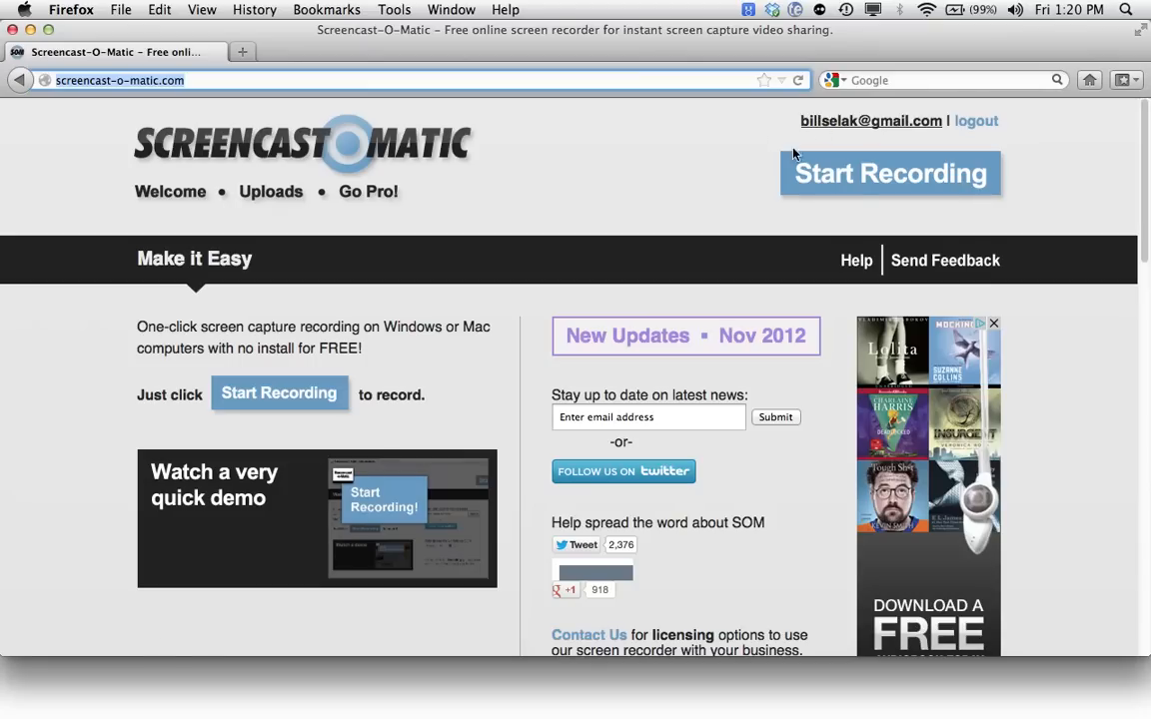
Step: Bring up the Mountain Hoedown flute part in Preview
{"action": "left_click", "coordinate": [871, 179]}
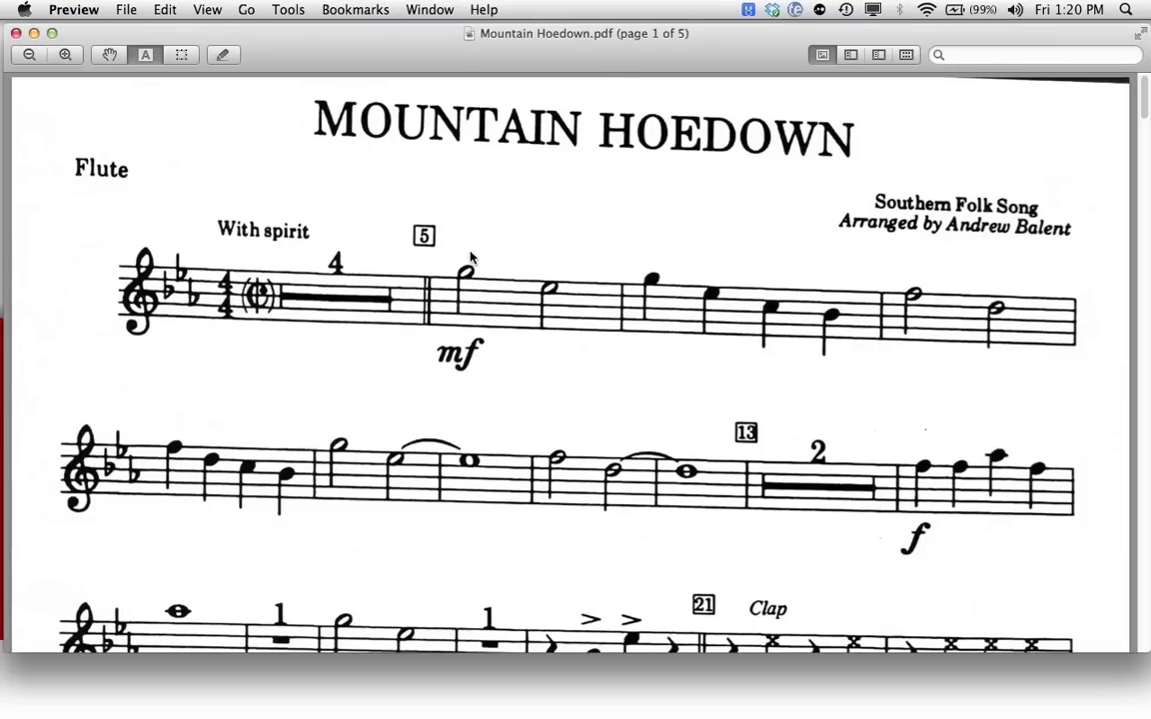
{"action": "mouse_move", "coordinate": [688, 660]}
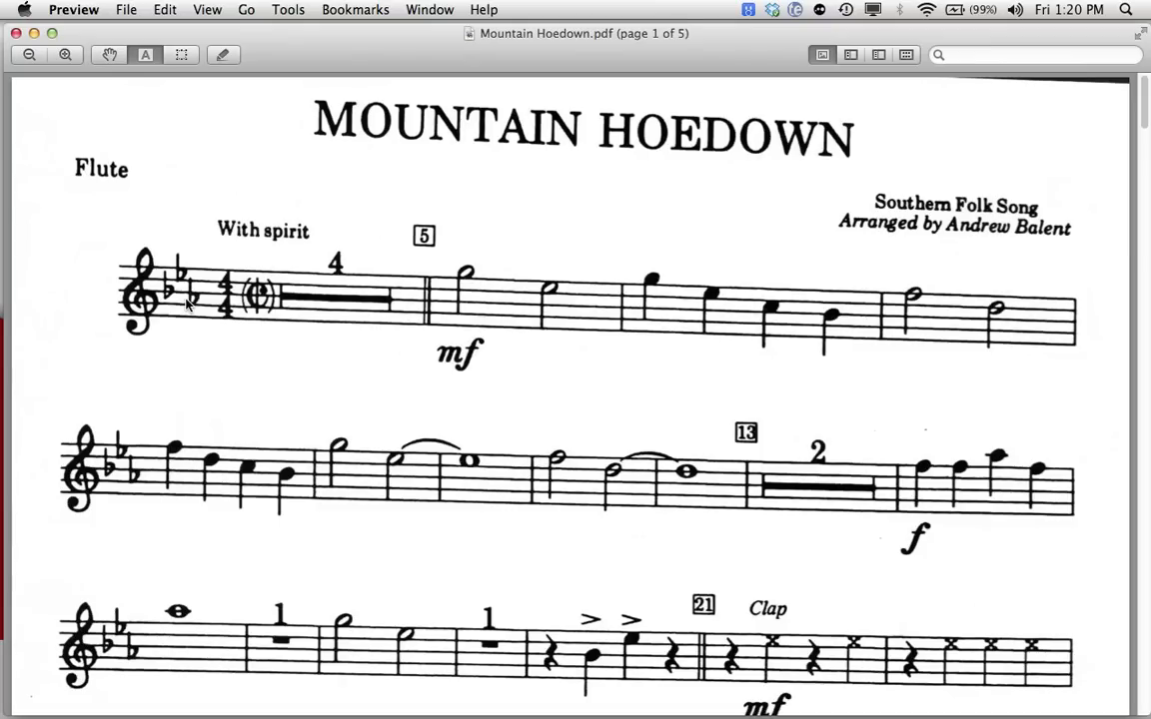
{"action": "mouse_move", "coordinate": [172, 304]}
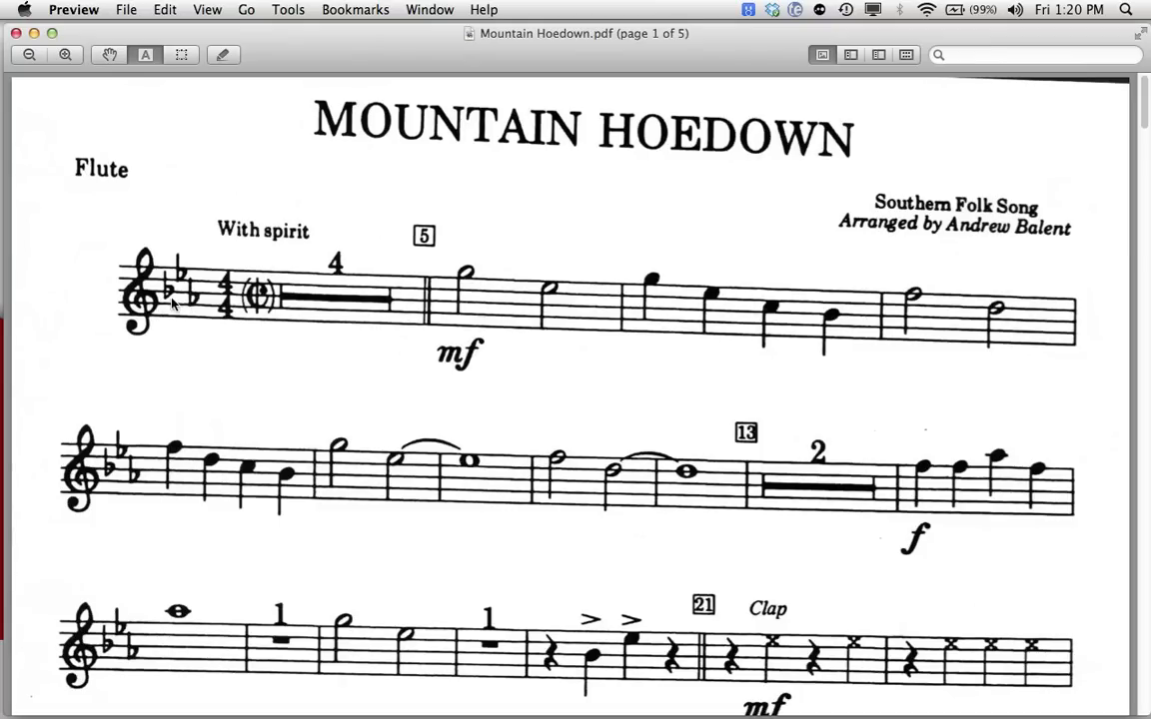
{"action": "mouse_move", "coordinate": [201, 318]}
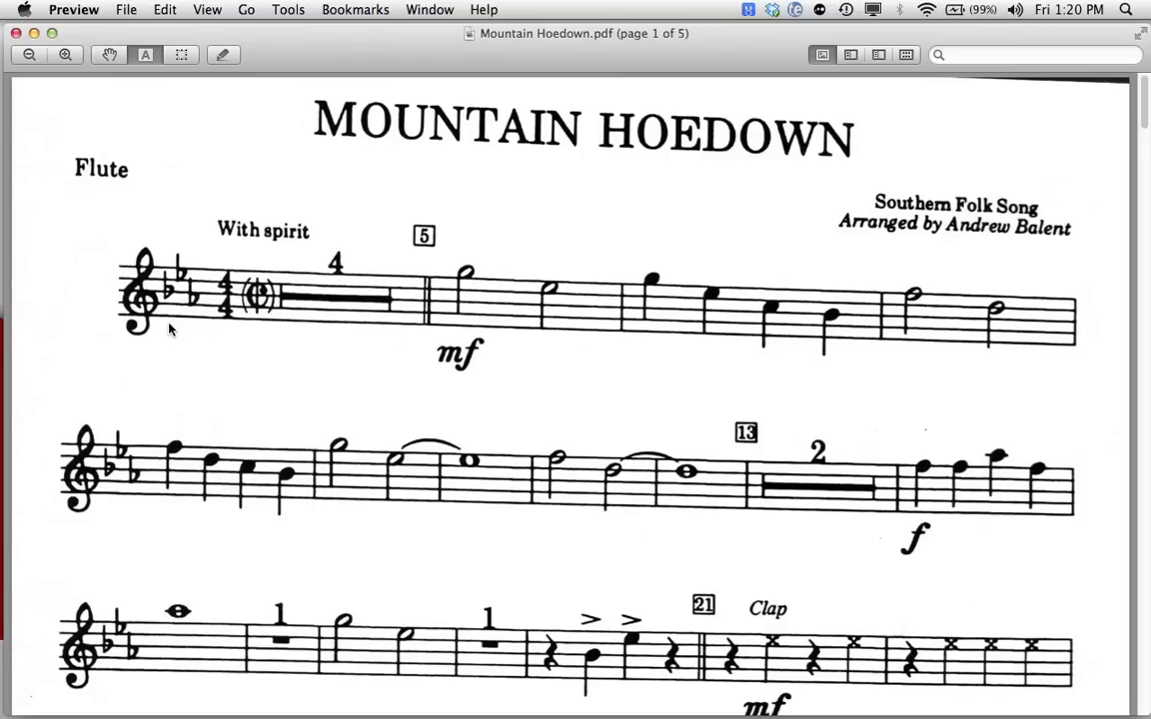
{"action": "mouse_move", "coordinate": [184, 374]}
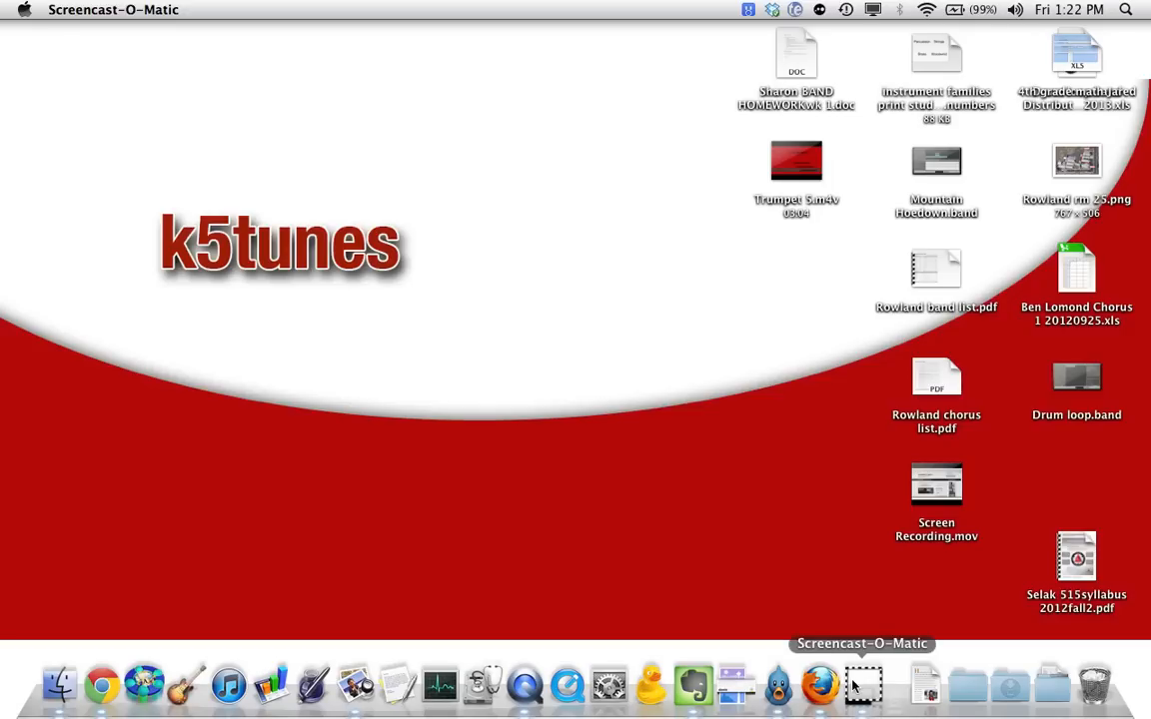
Step: Start a new recording over the Mountain Hoedown score and set the frame size to Full HD
{"action": "left_click", "coordinate": [862, 688]}
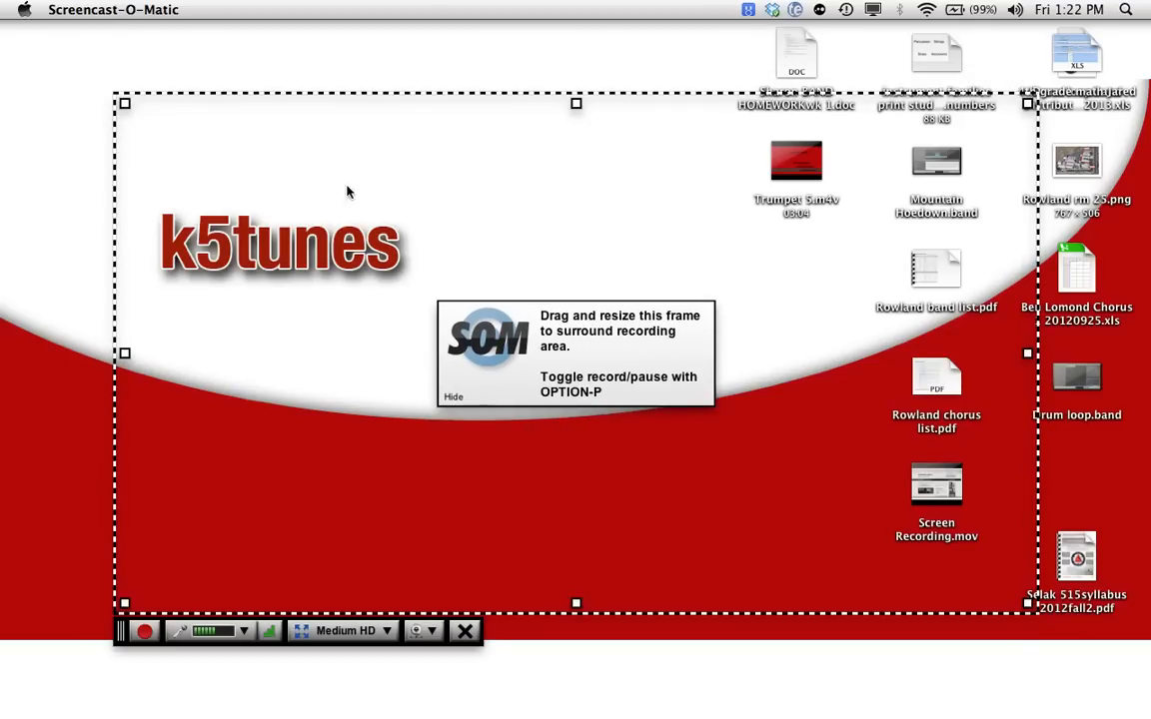
{"action": "mouse_move", "coordinate": [724, 216]}
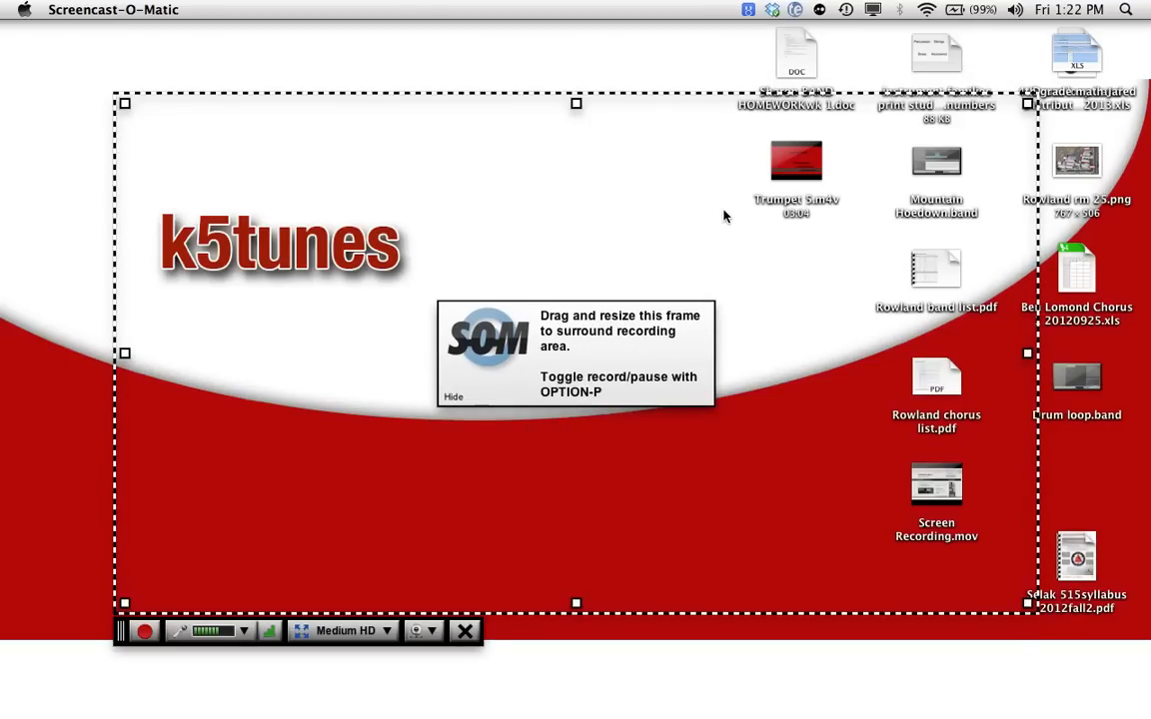
{"action": "double_click", "coordinate": [935, 160]}
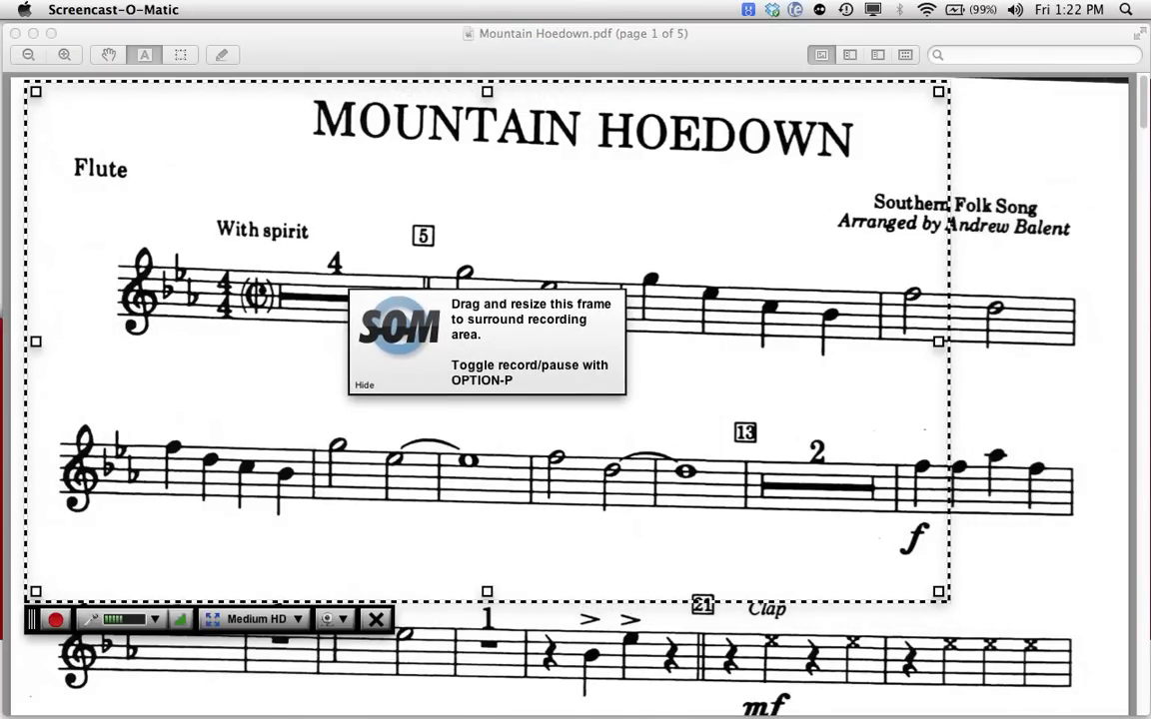
{"action": "scroll", "scroll_direction": "down", "scroll_amount": 3}
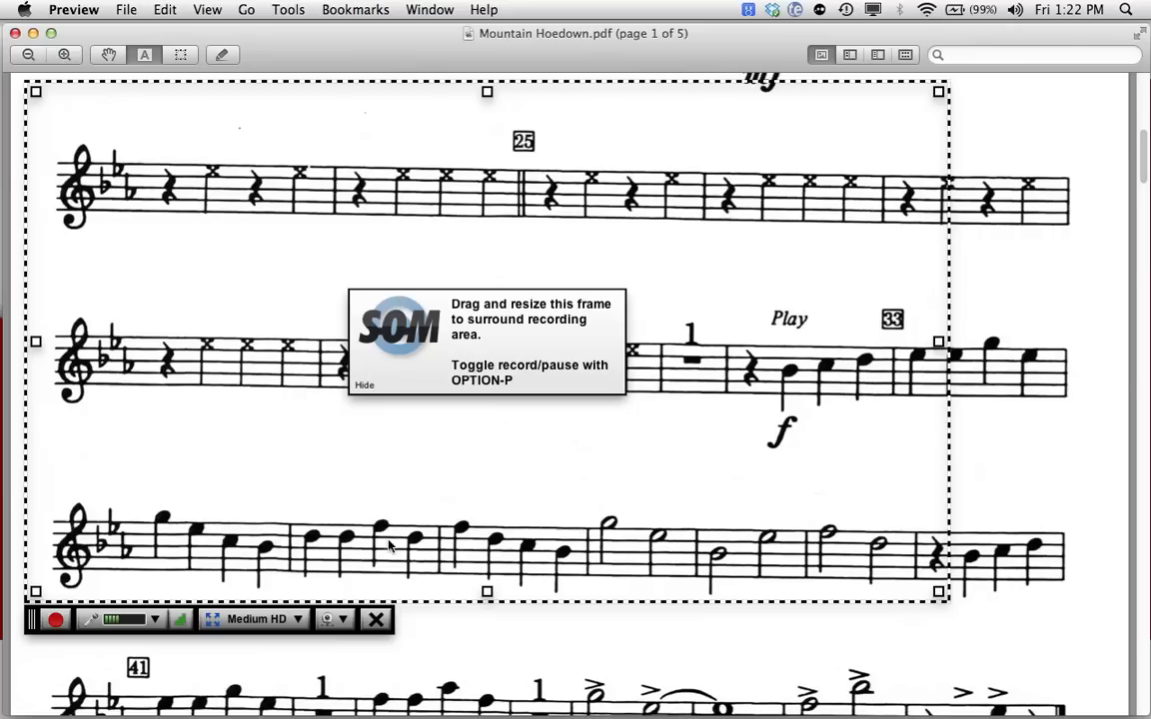
{"action": "left_click", "coordinate": [256, 619]}
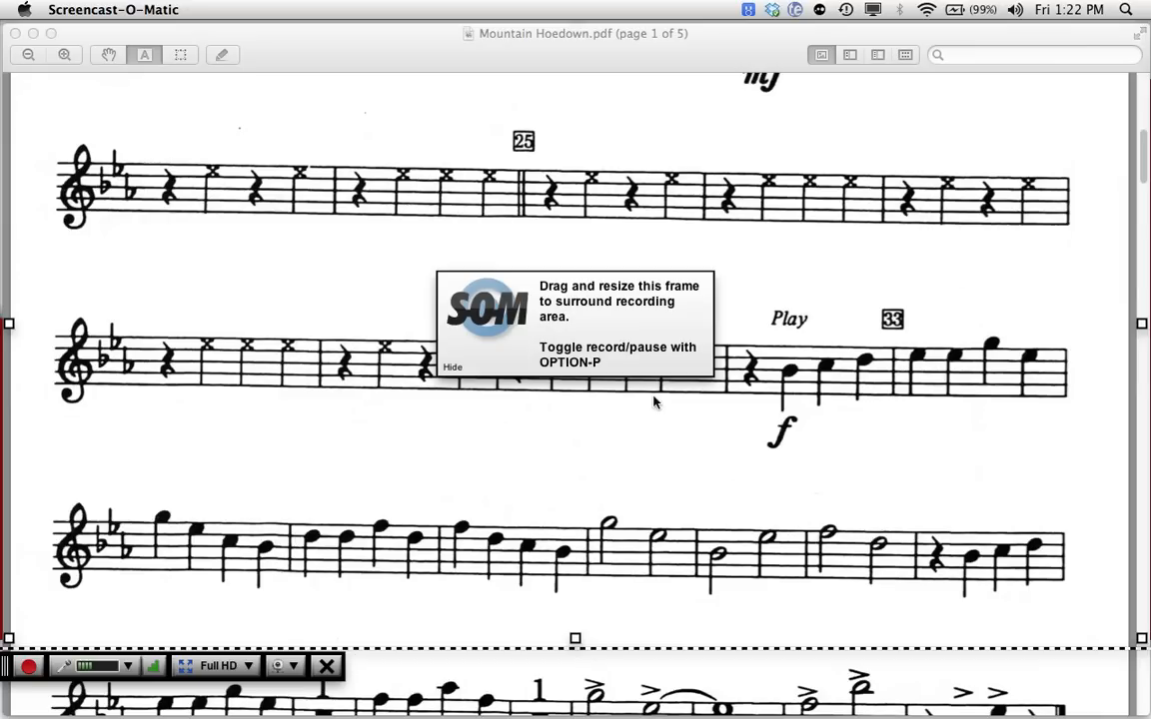
{"action": "left_click", "coordinate": [216, 667]}
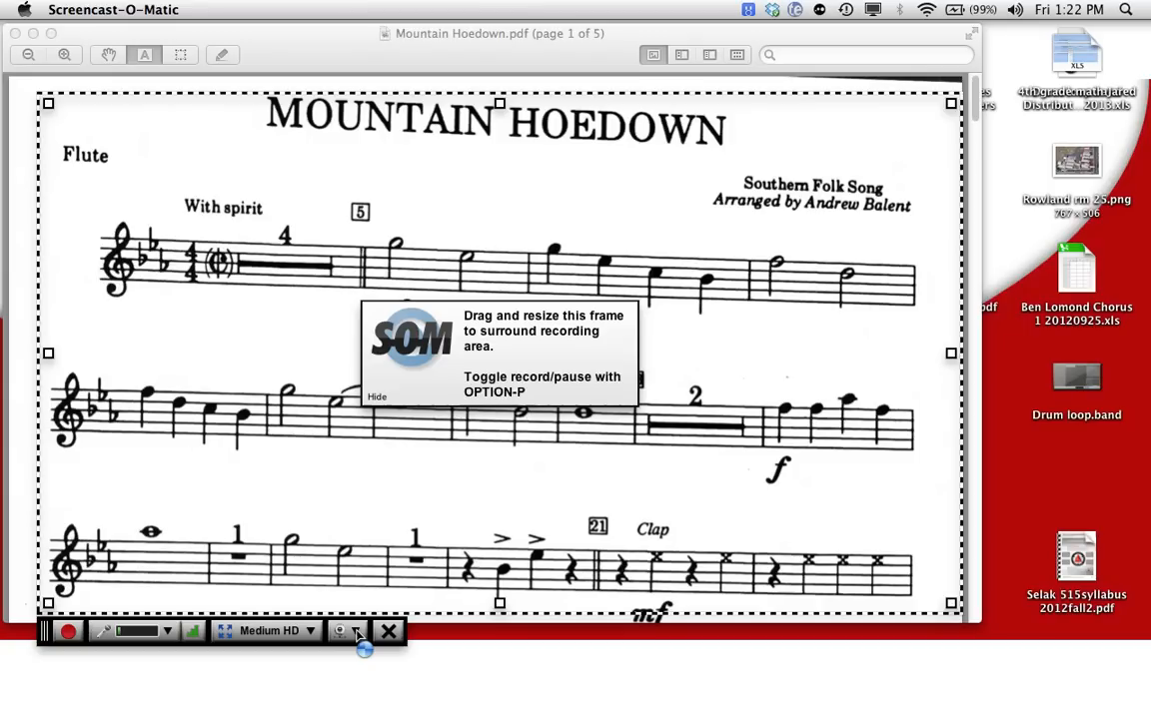
Step: Turn on the webcam preview over the Medium HD frame on the score's title section
{"action": "left_click", "coordinate": [356, 631]}
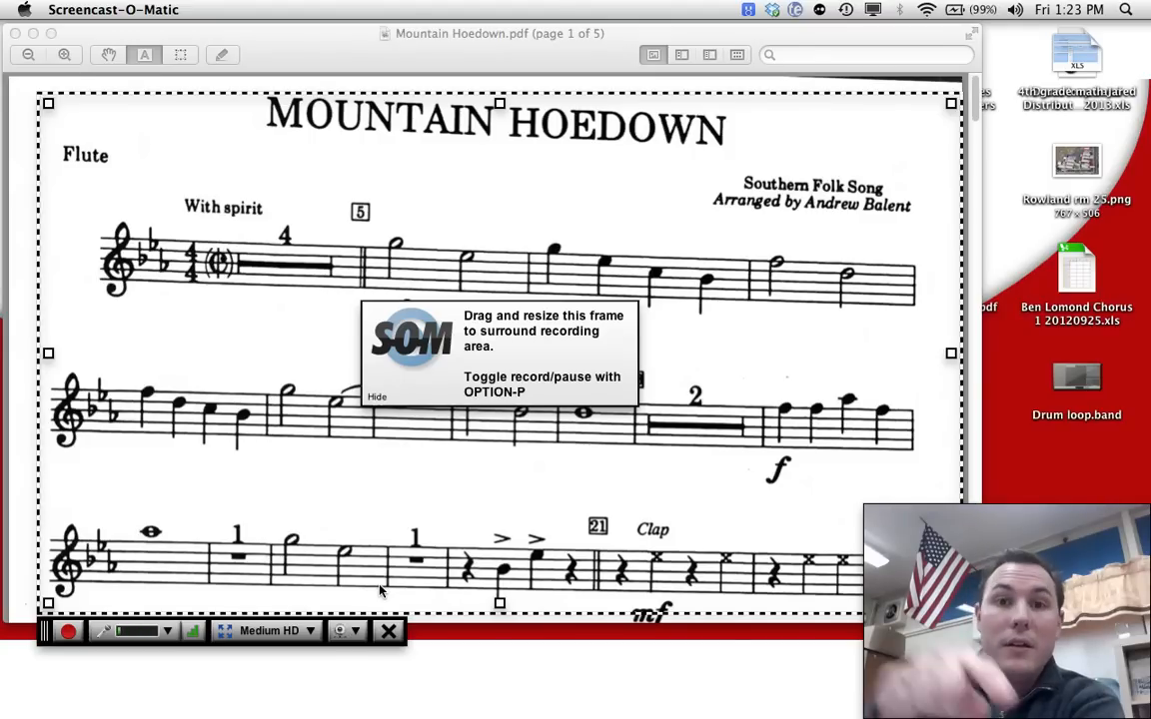
{"action": "mouse_move", "coordinate": [1035, 513]}
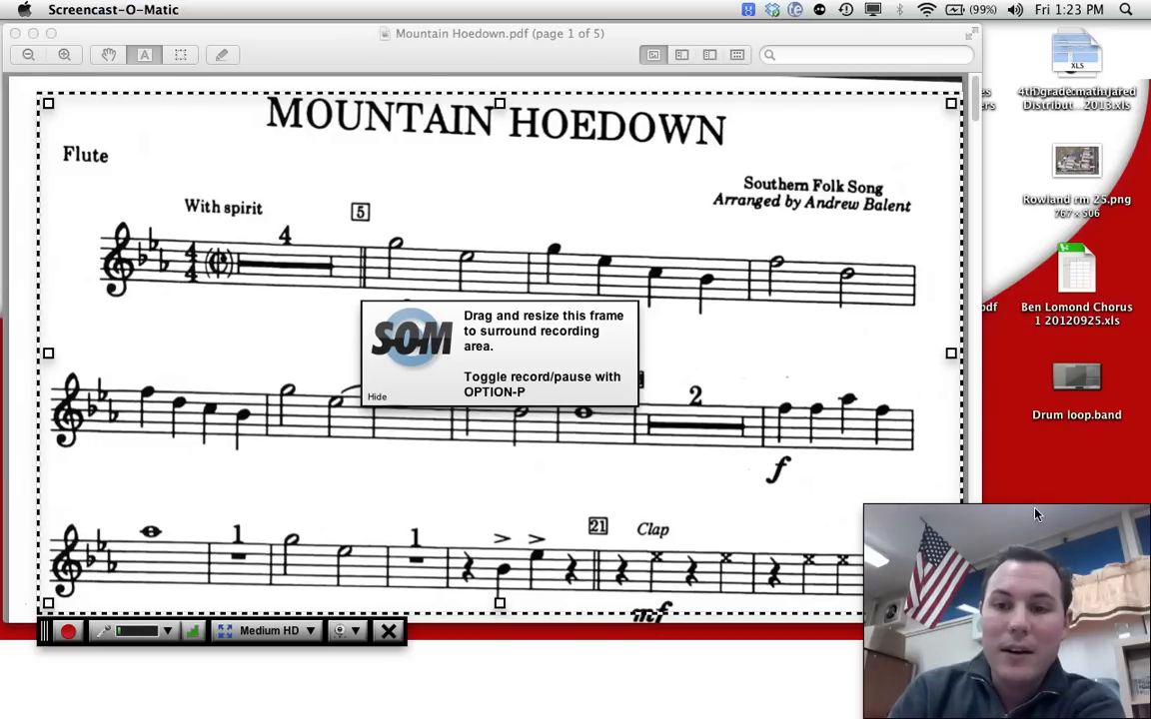
{"action": "mouse_move", "coordinate": [164, 631]}
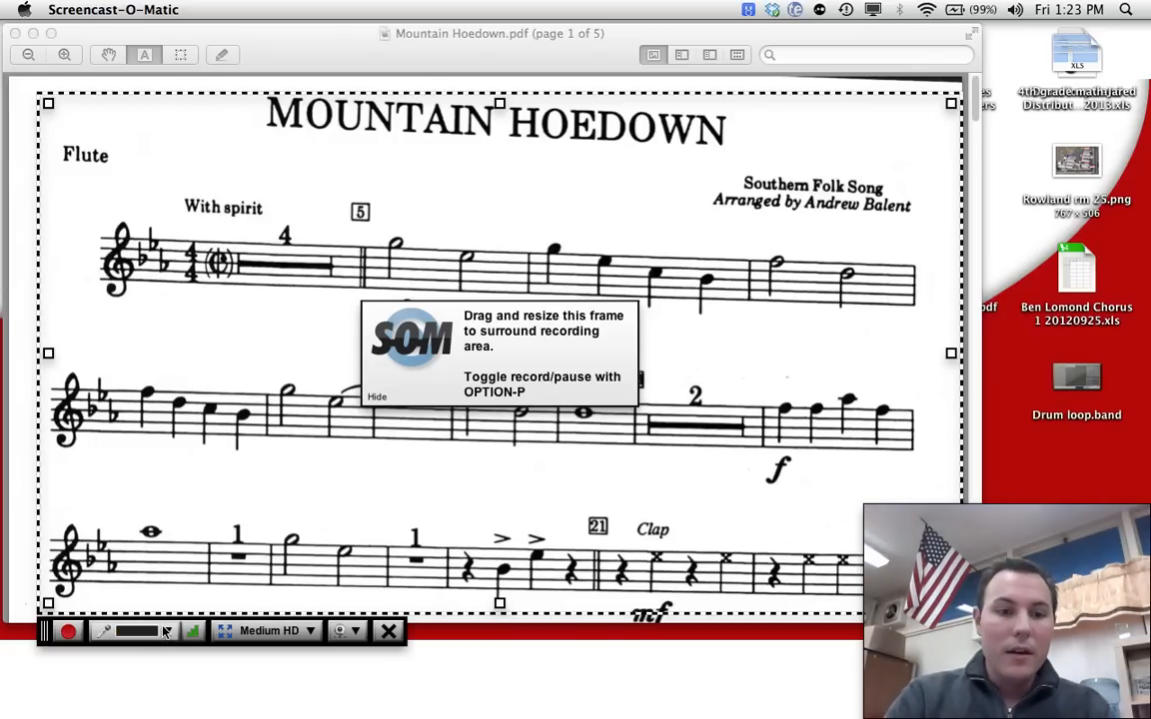
Step: Start recording the narration and dismiss the webcam-preview notice
{"action": "left_click", "coordinate": [68, 631]}
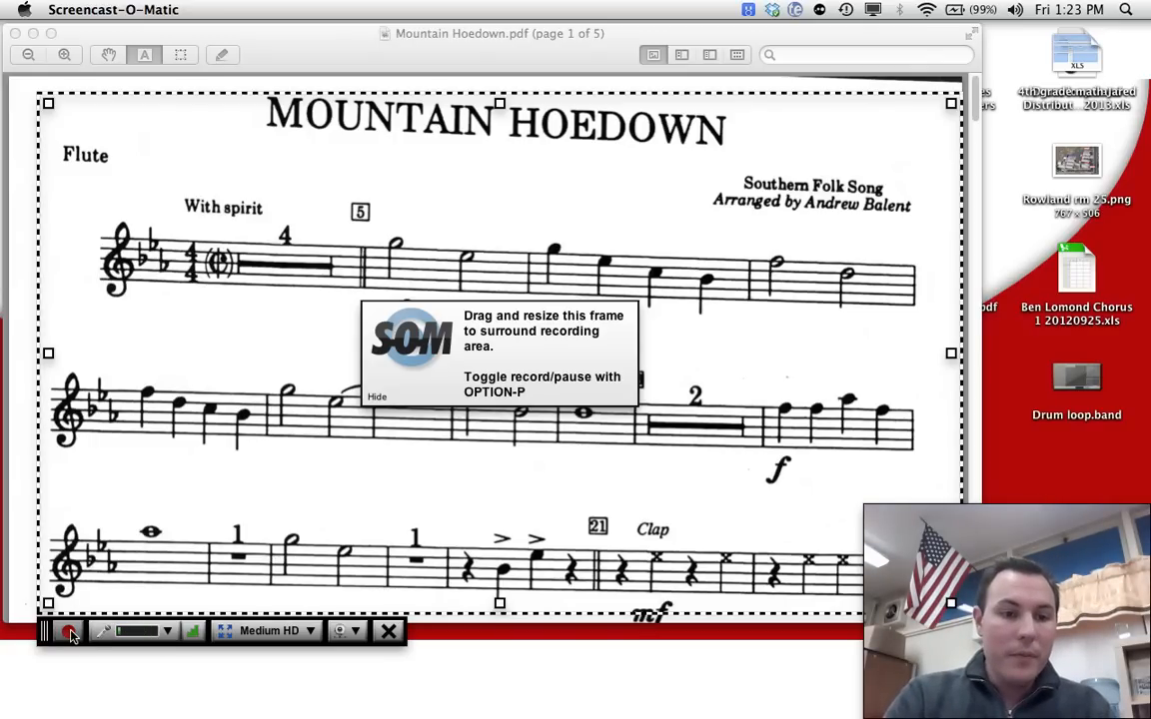
{"action": "left_click", "coordinate": [70, 631]}
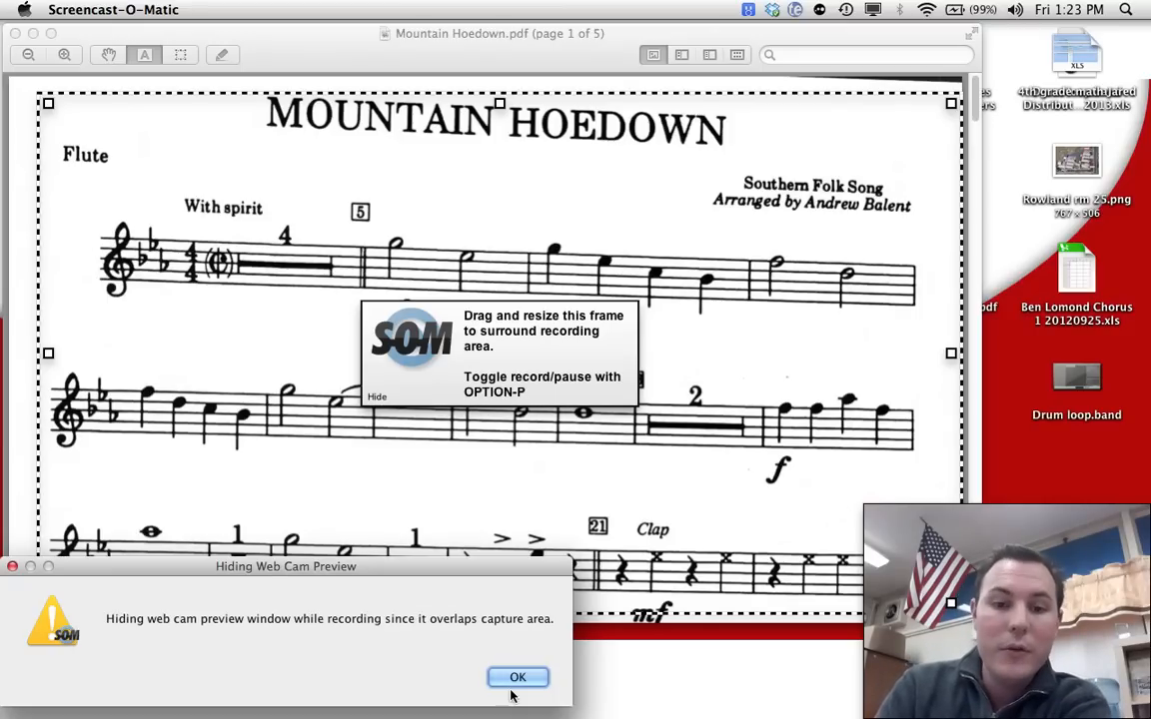
{"action": "left_click", "coordinate": [519, 678]}
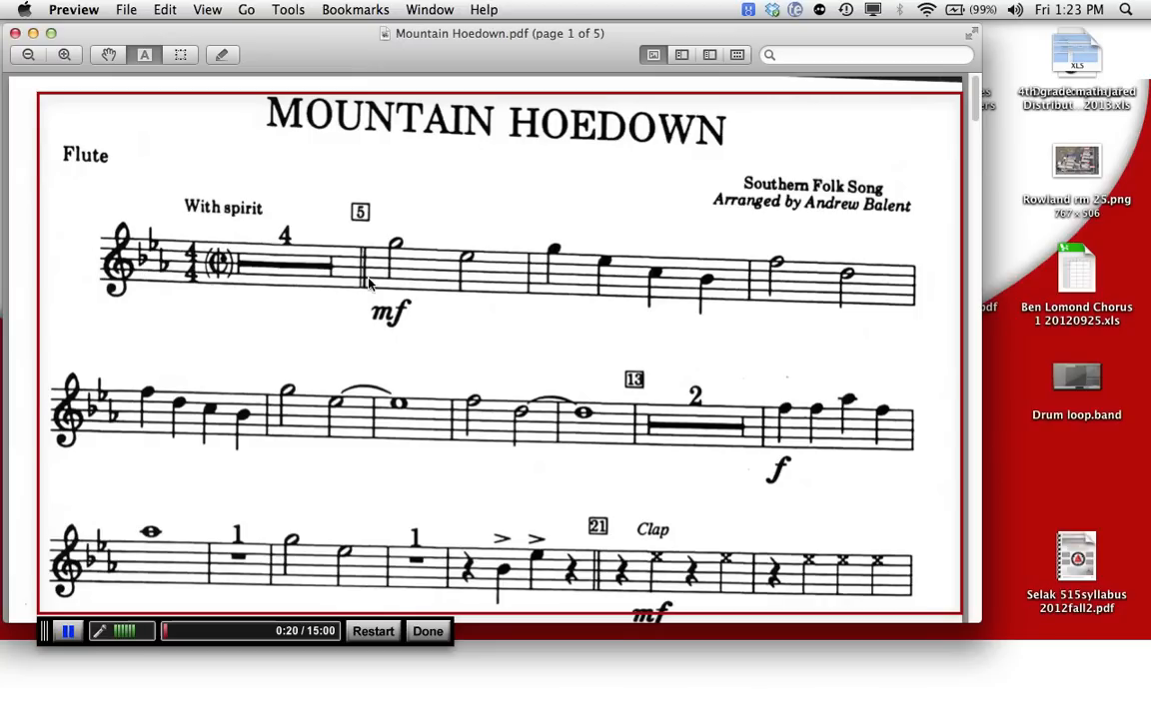
{"action": "mouse_move", "coordinate": [709, 284]}
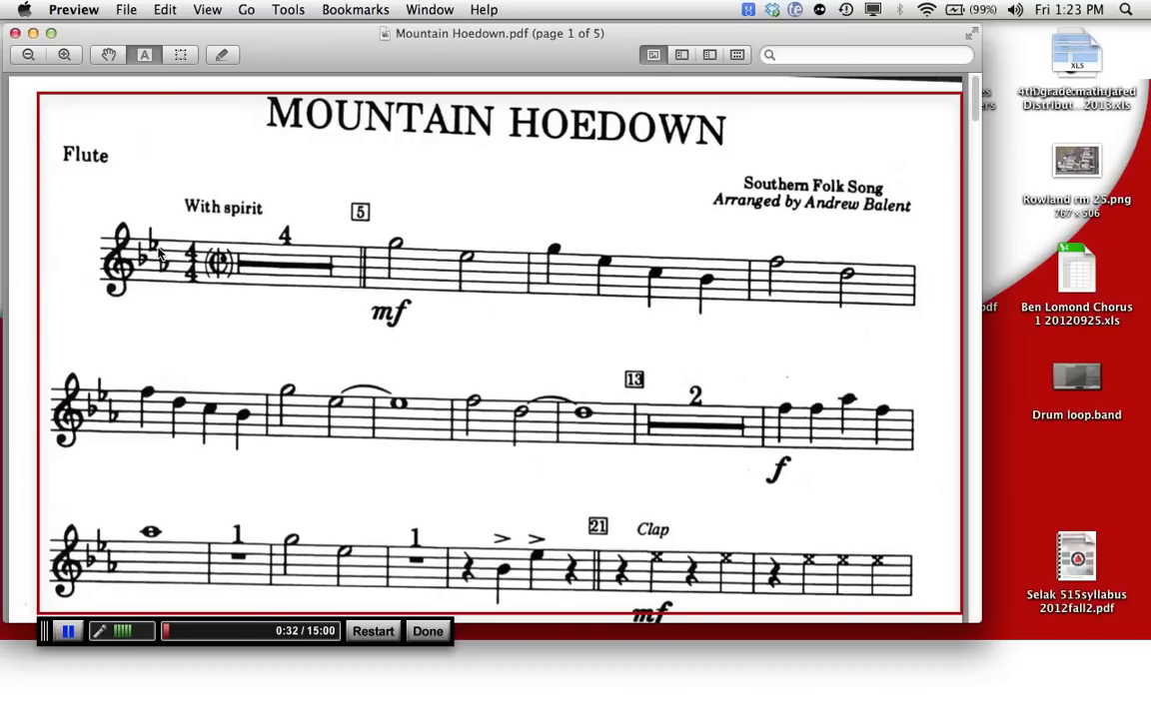
{"action": "mouse_move", "coordinate": [482, 260]}
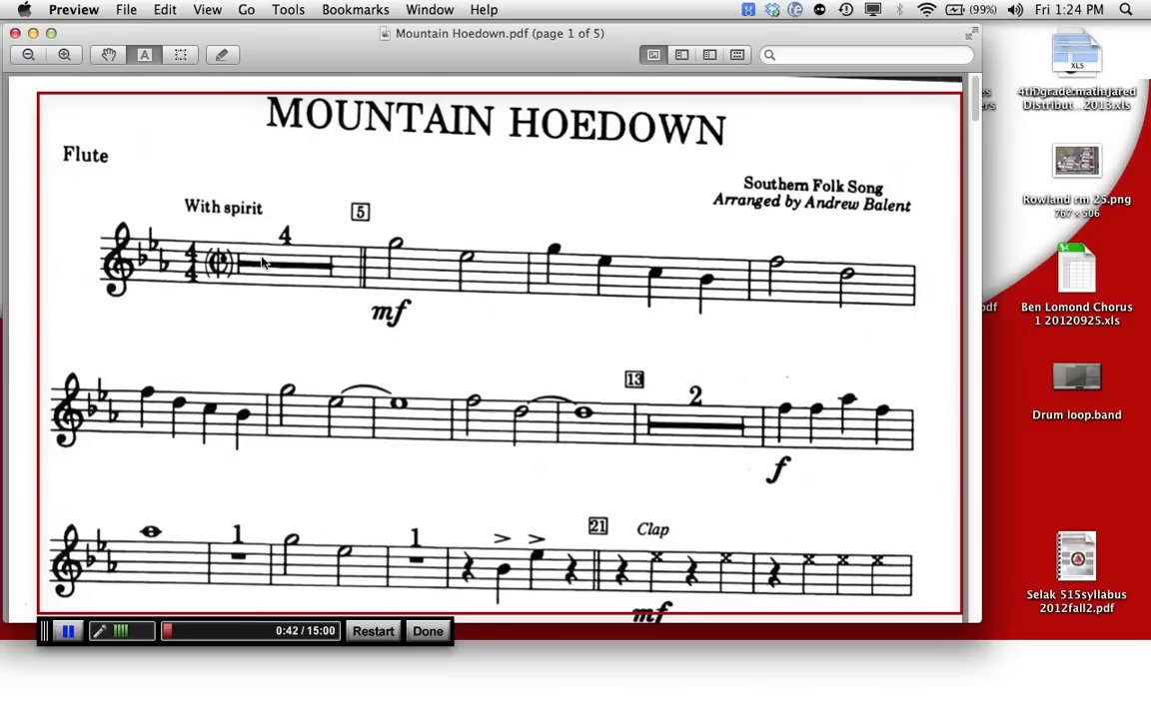
{"action": "mouse_move", "coordinate": [176, 276]}
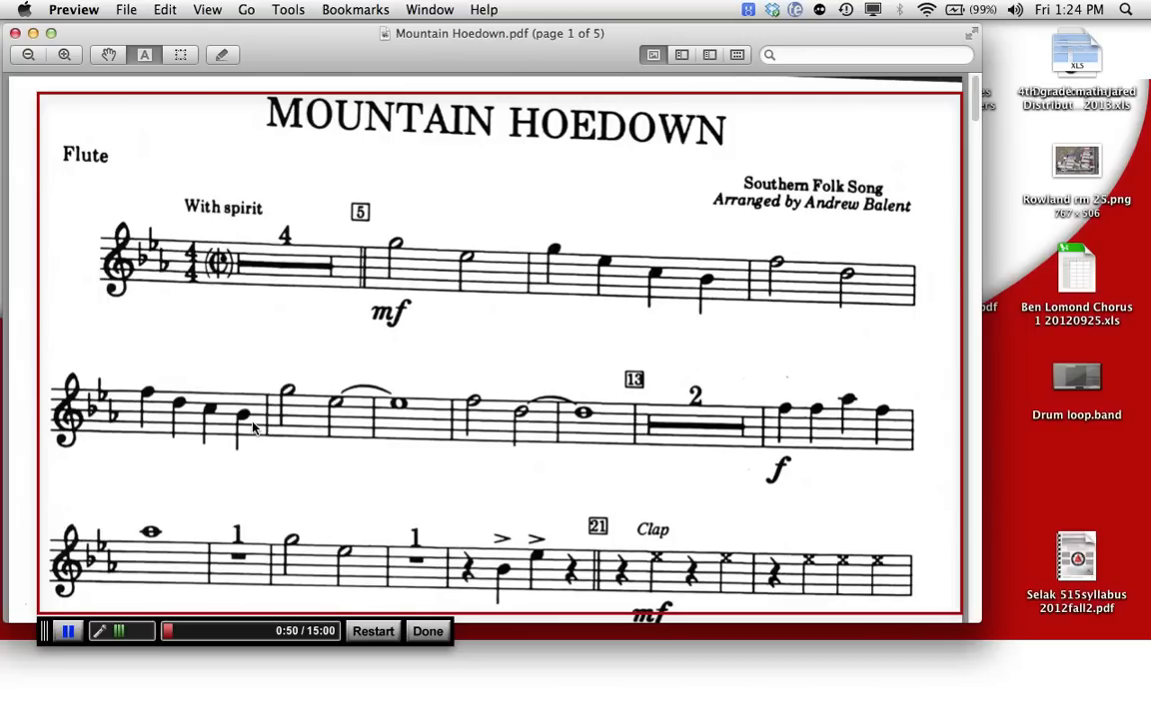
{"action": "mouse_move", "coordinate": [857, 407]}
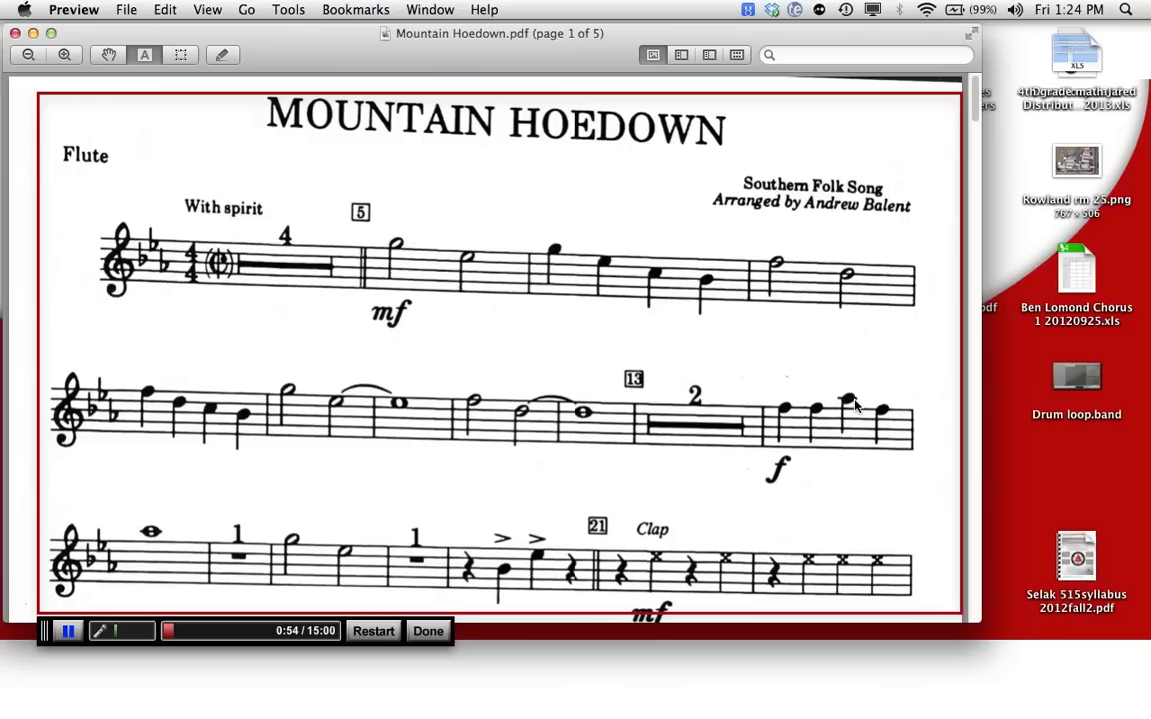
{"action": "mouse_move", "coordinate": [839, 412]}
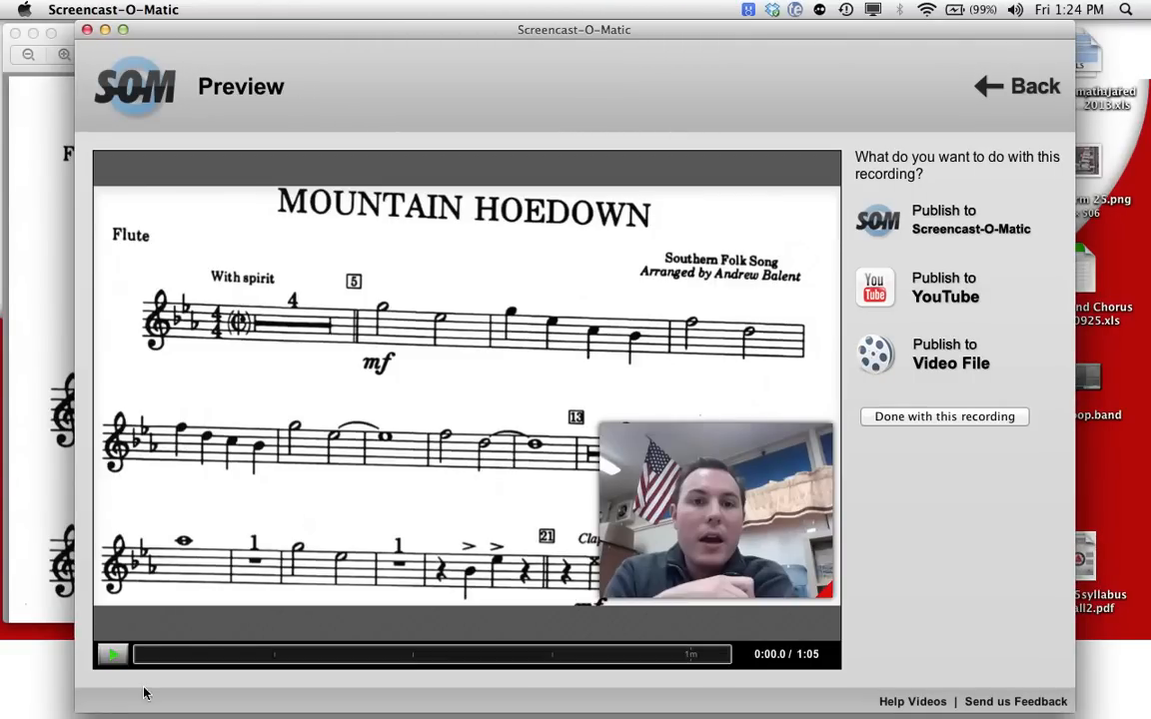
Step: Play the opening seconds of the finished 1:05 recording in the preview
{"action": "left_click", "coordinate": [110, 655]}
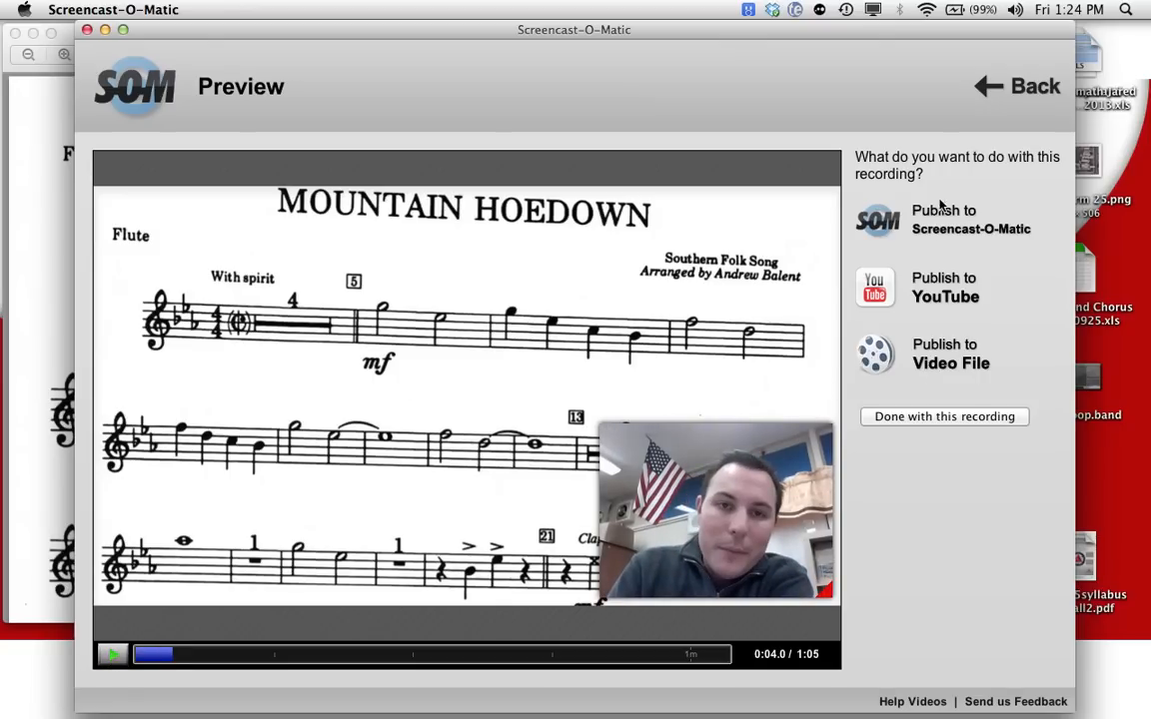
{"action": "mouse_move", "coordinate": [951, 300]}
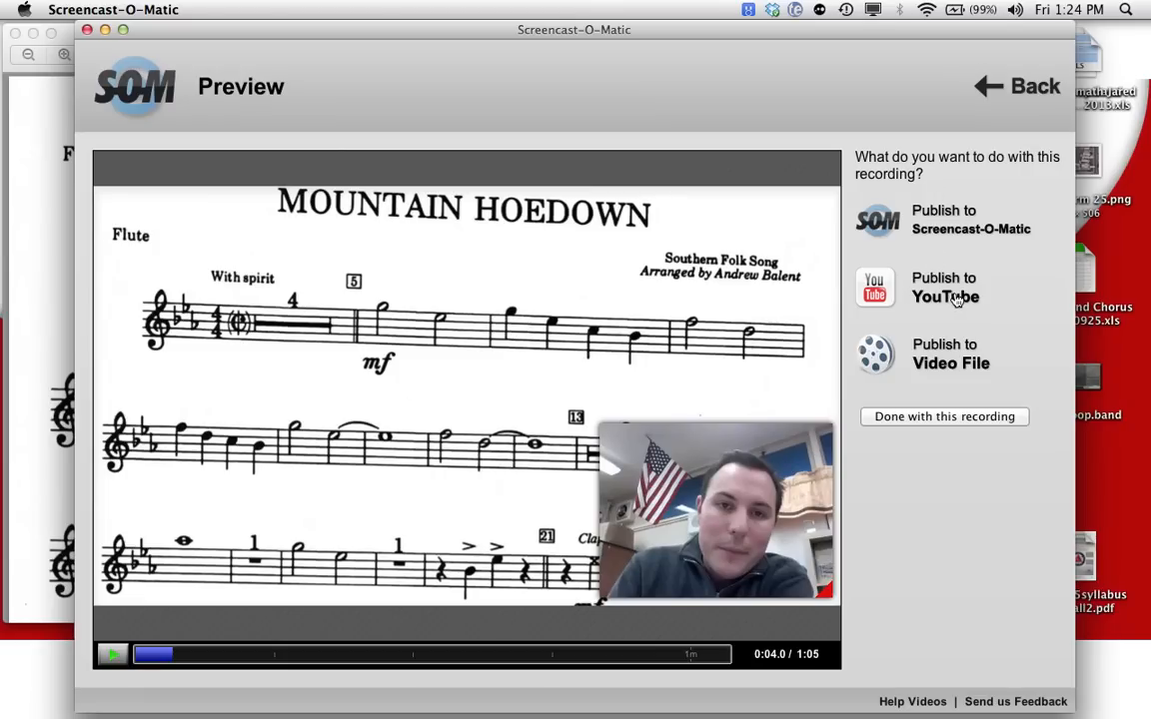
{"action": "mouse_move", "coordinate": [957, 300]}
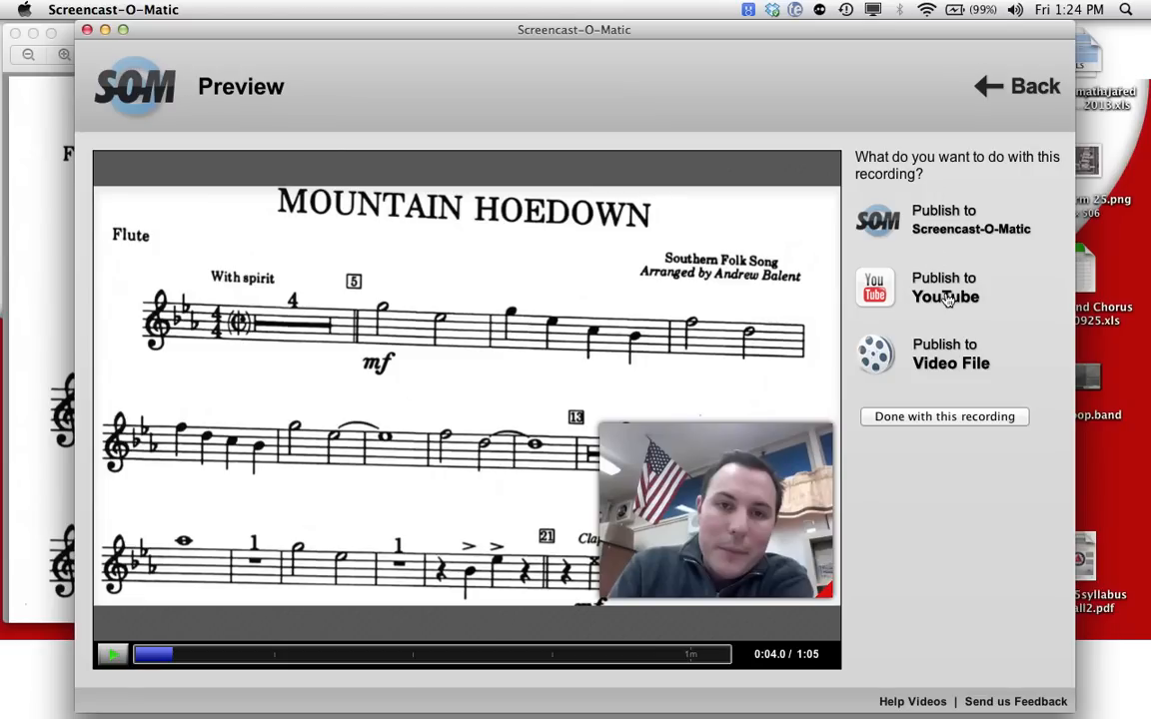
{"action": "mouse_move", "coordinate": [927, 310]}
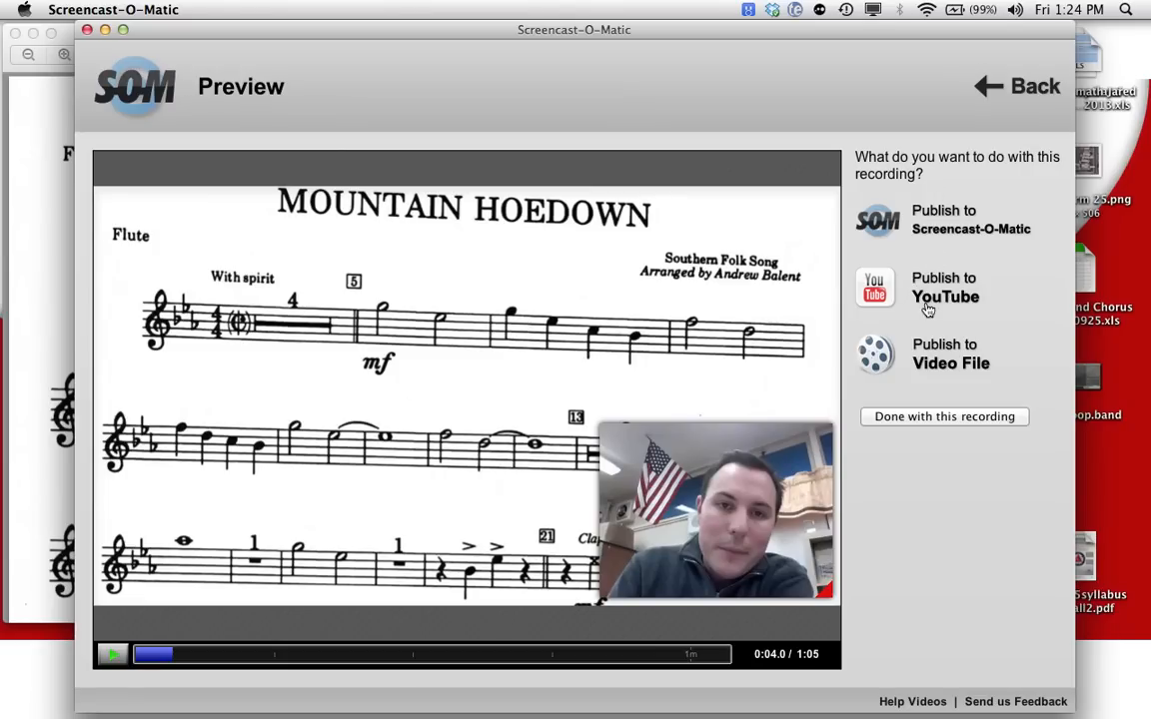
{"action": "mouse_move", "coordinate": [943, 363]}
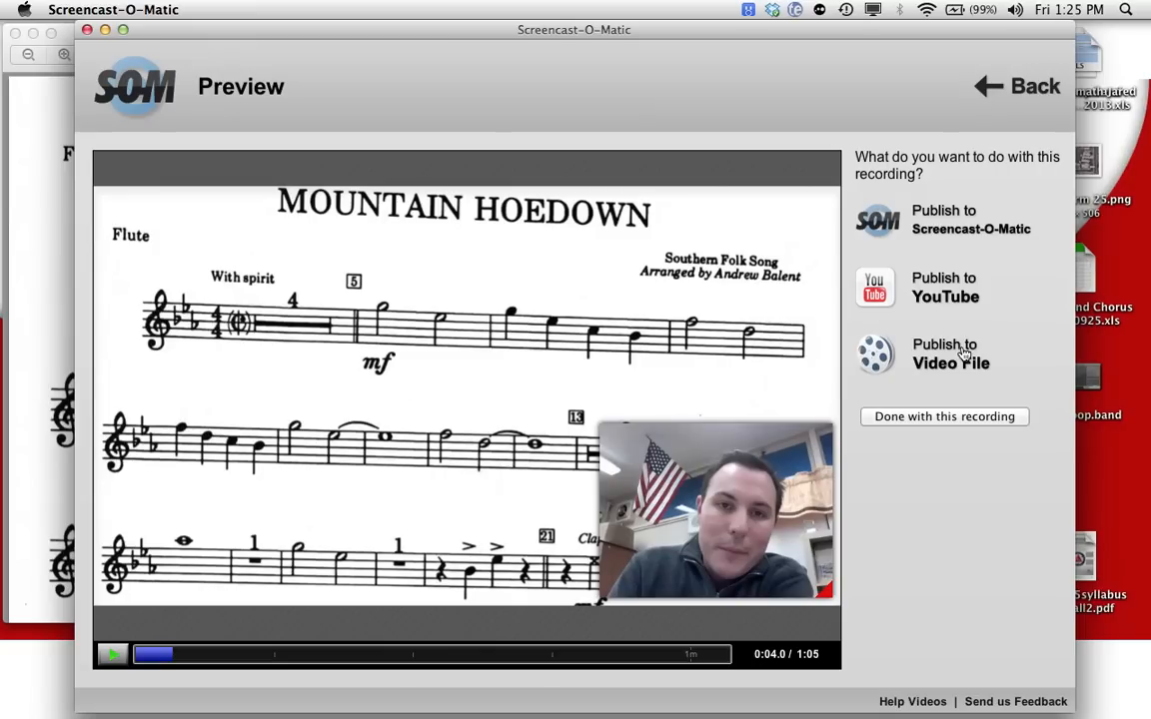
{"action": "mouse_move", "coordinate": [968, 255]}
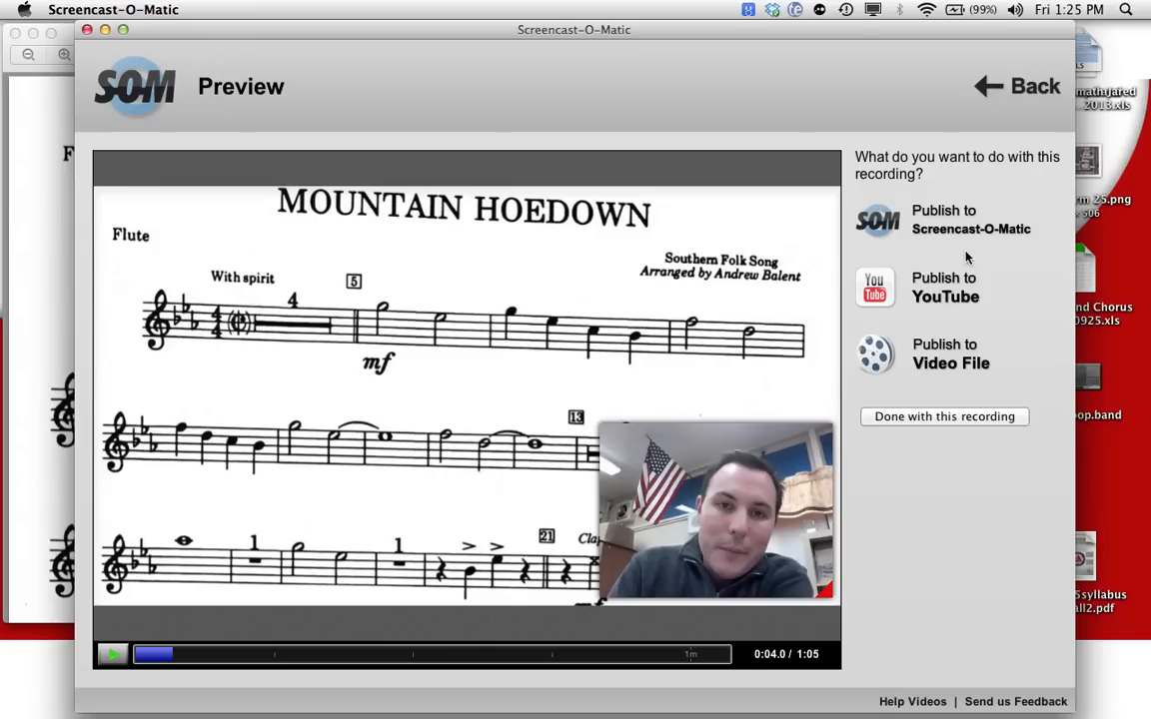
{"action": "mouse_move", "coordinate": [955, 232]}
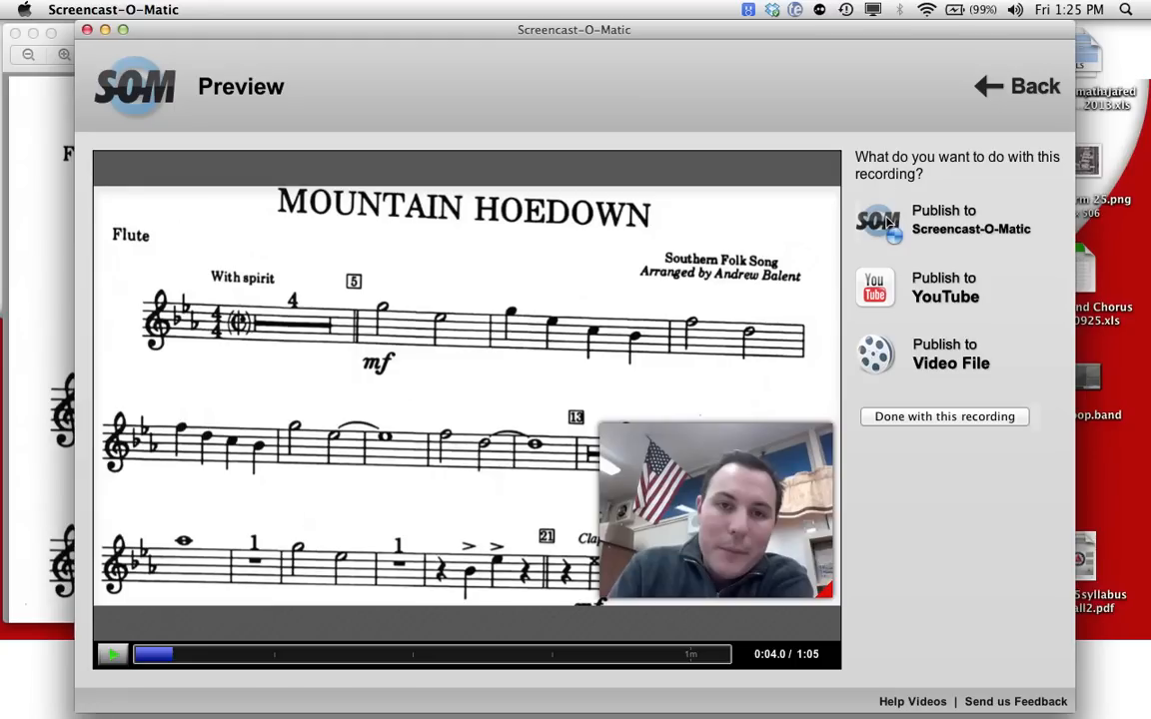
Step: Choose Publish to Screencast-O-Matic and title the video 'Mountain Hoedown Key Signature'
{"action": "left_click", "coordinate": [971, 220]}
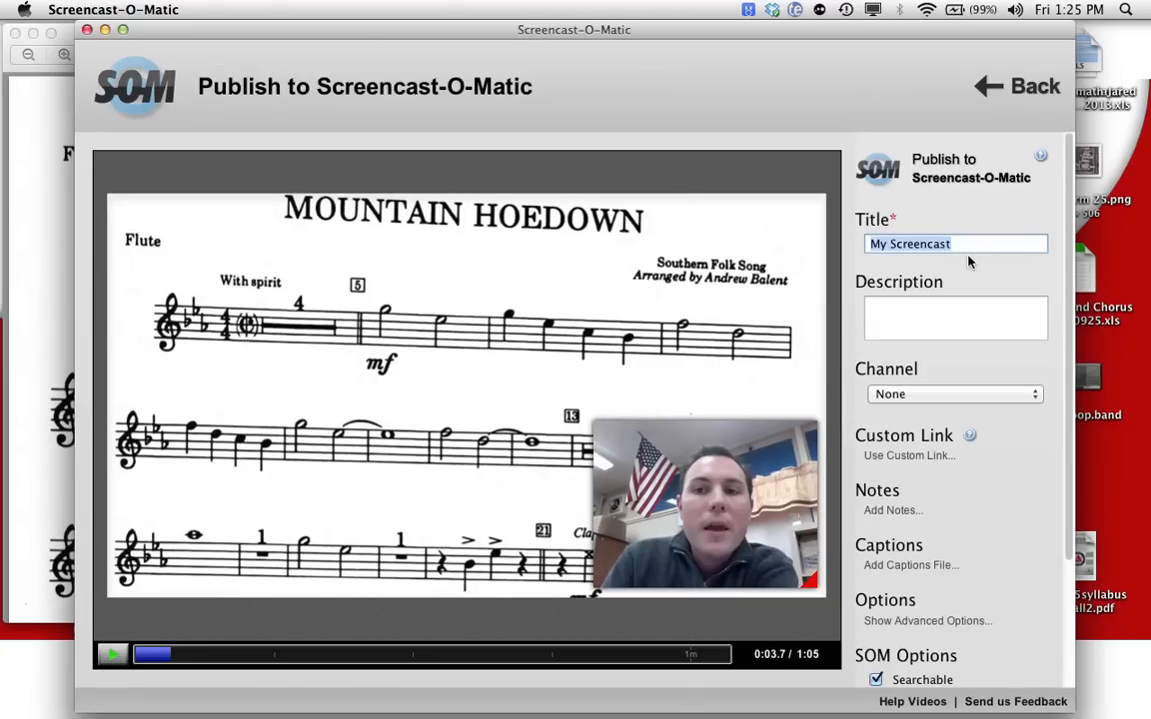
{"action": "type", "text": "Mountain Hoedown"}
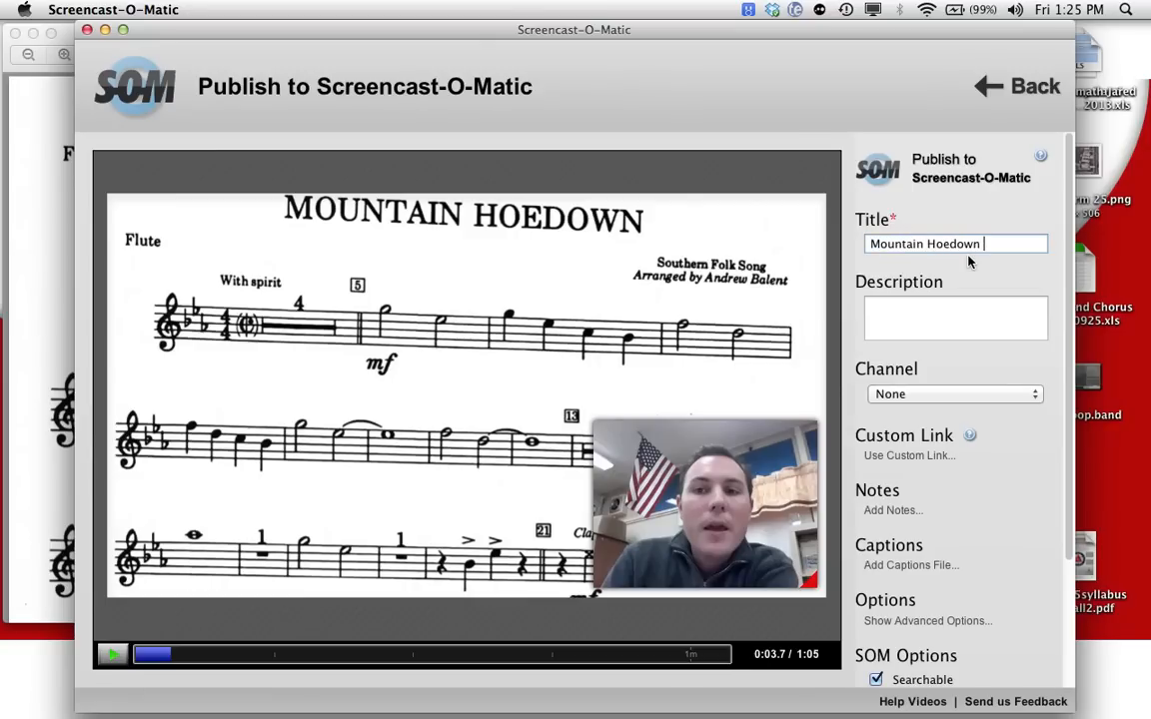
{"action": "type", "text": "e"}
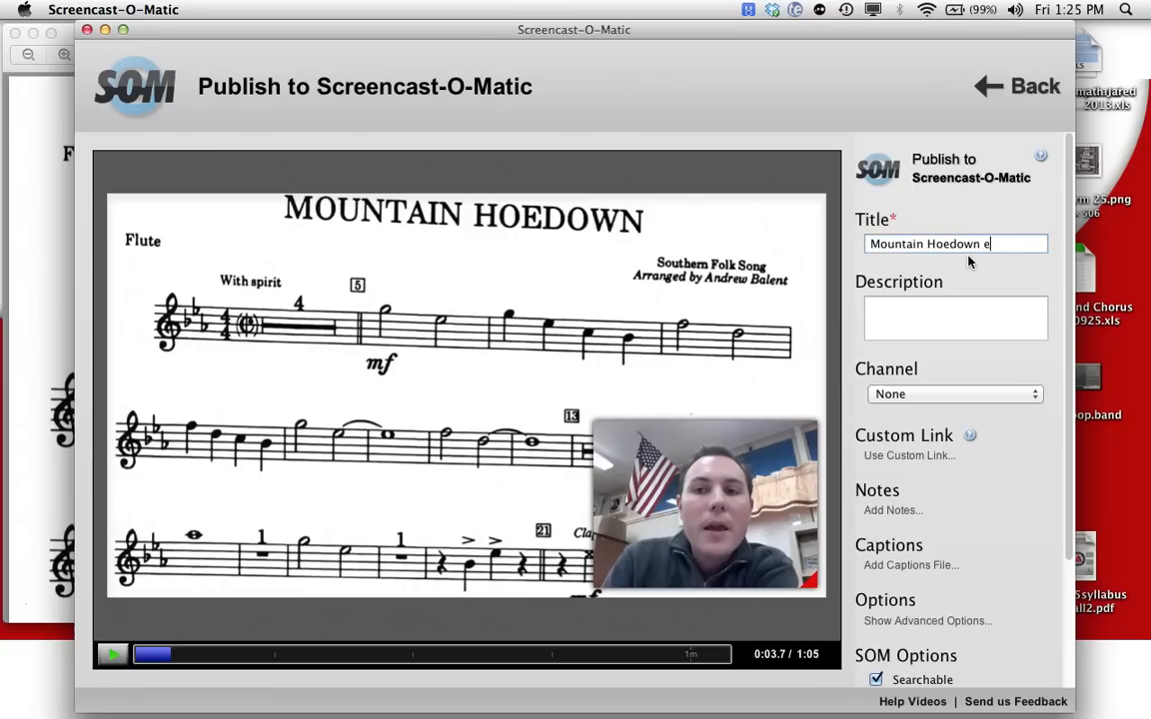
{"action": "type", "text": "Key Signature"}
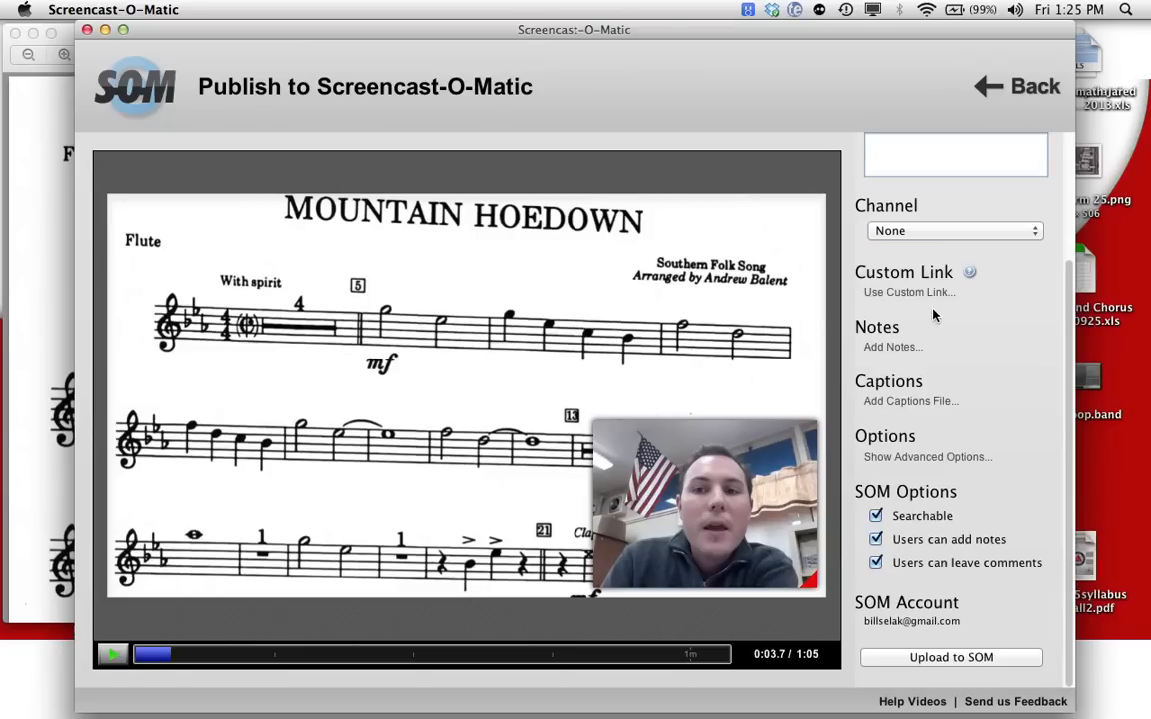
{"action": "mouse_move", "coordinate": [959, 643]}
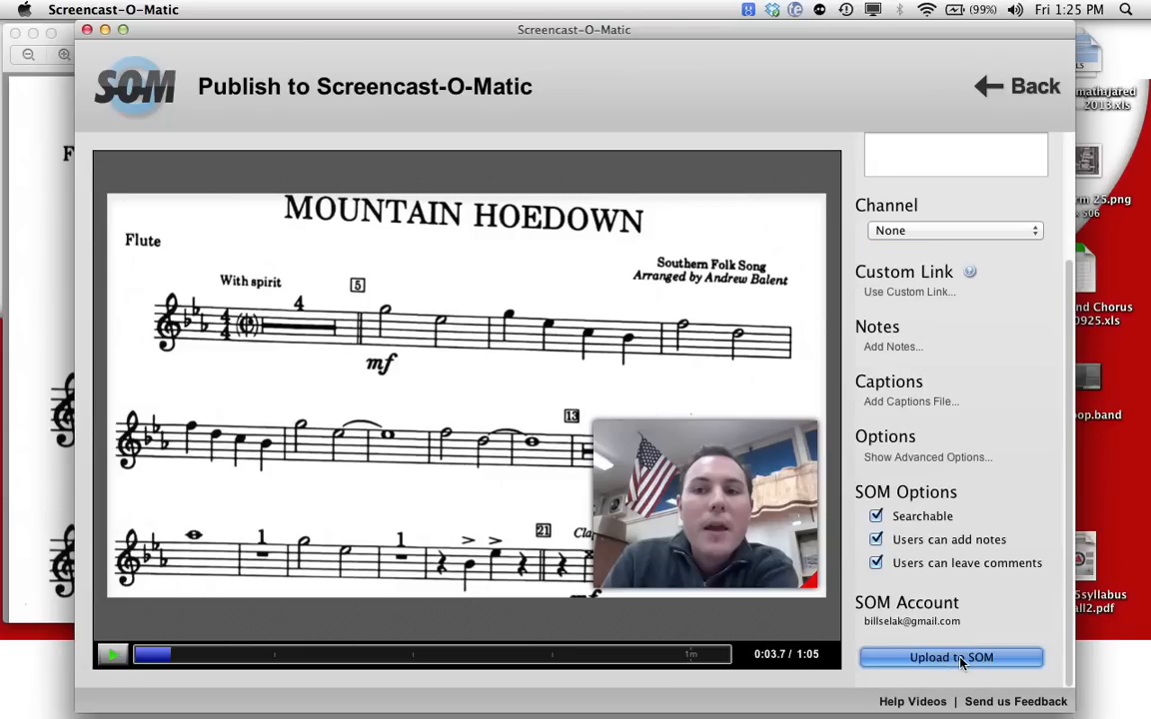
Step: Upload the Mountain Hoedown Key Signature recording to the SOM account
{"action": "left_click", "coordinate": [951, 657]}
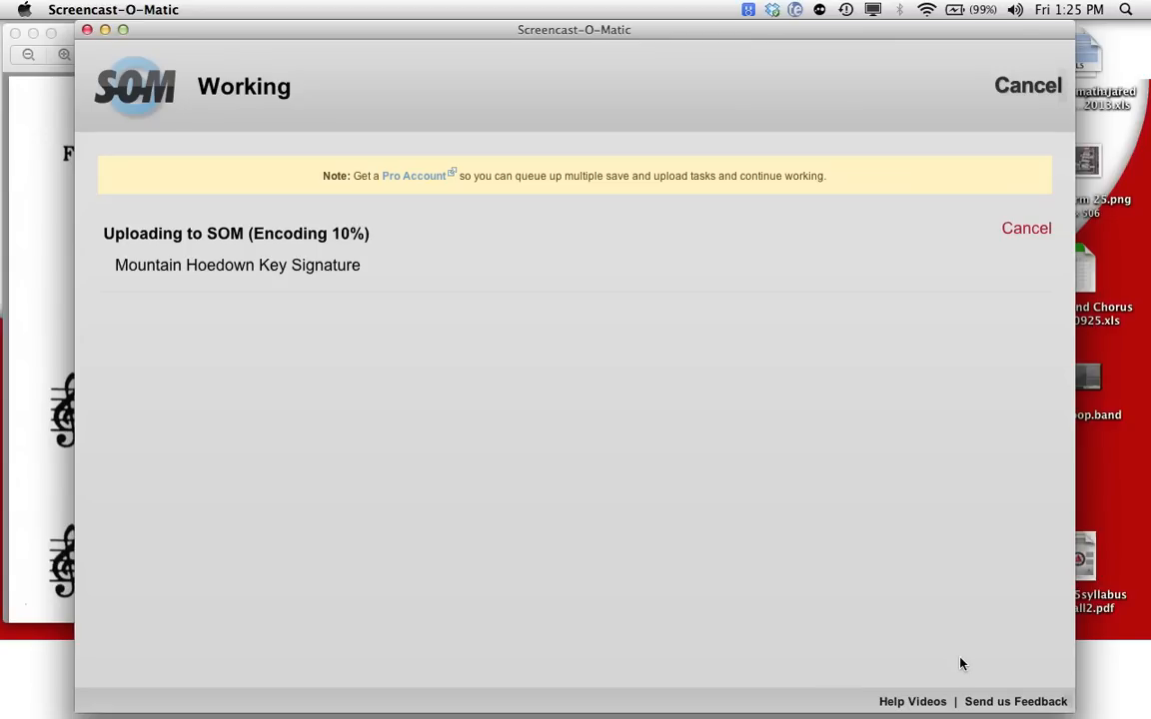
{"action": "mouse_move", "coordinate": [558, 292]}
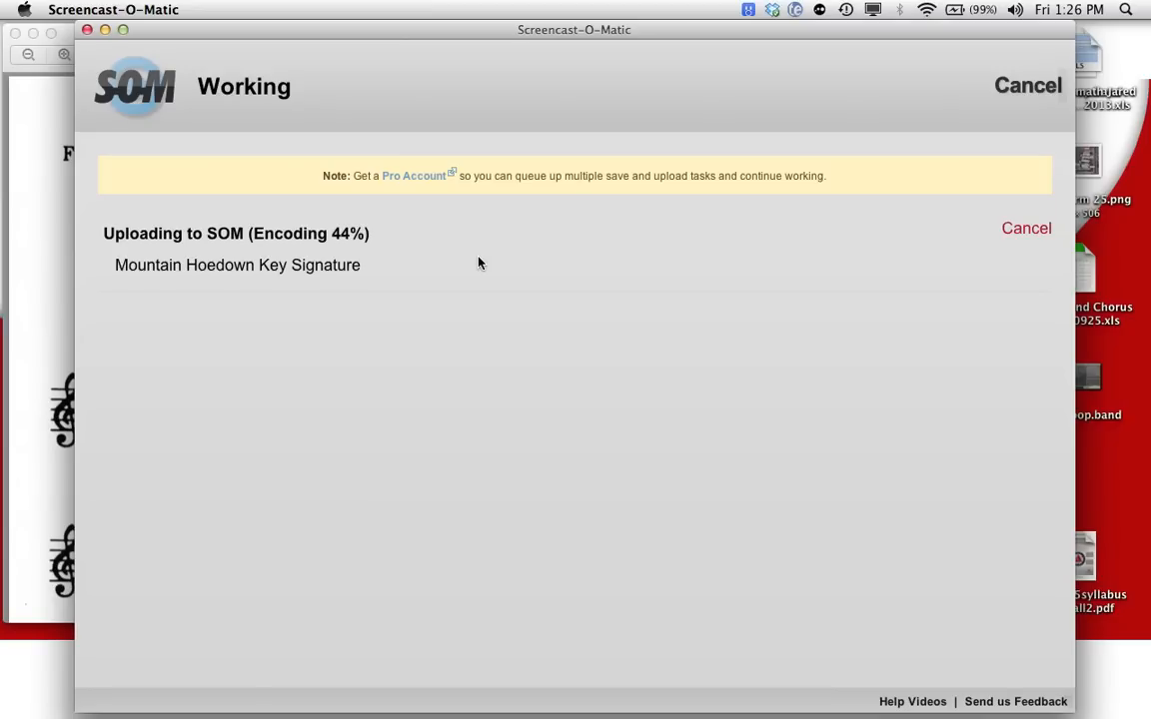
{"action": "mouse_move", "coordinate": [469, 328]}
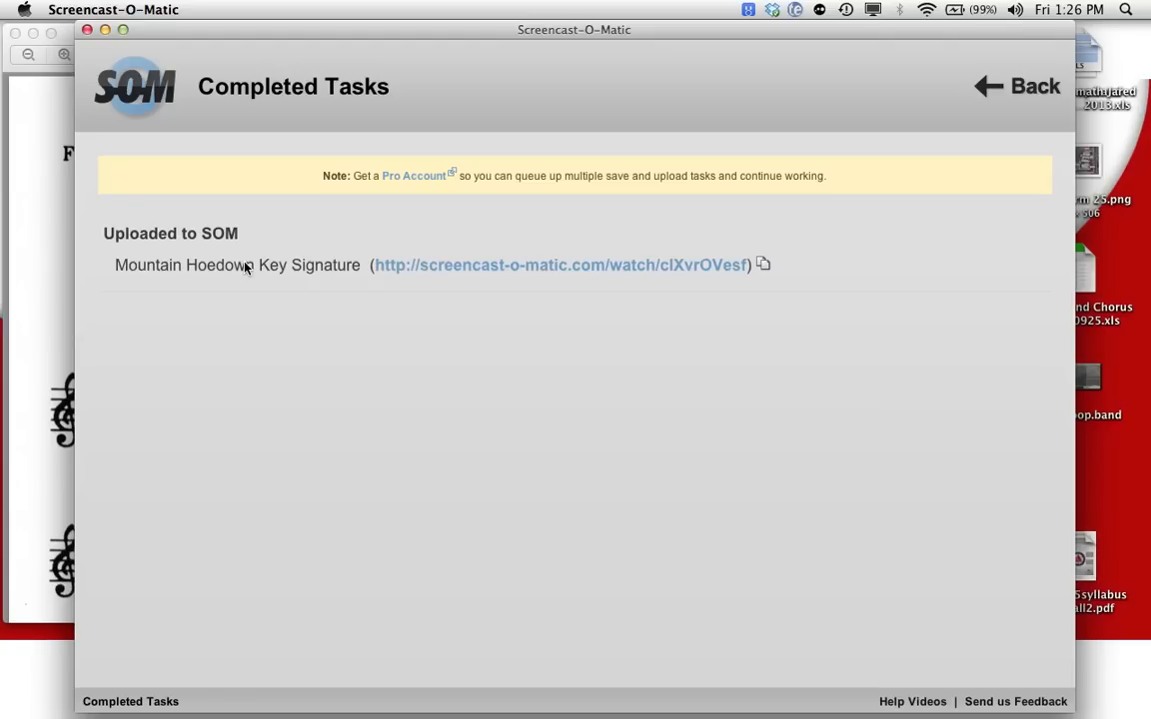
{"action": "mouse_move", "coordinate": [528, 272]}
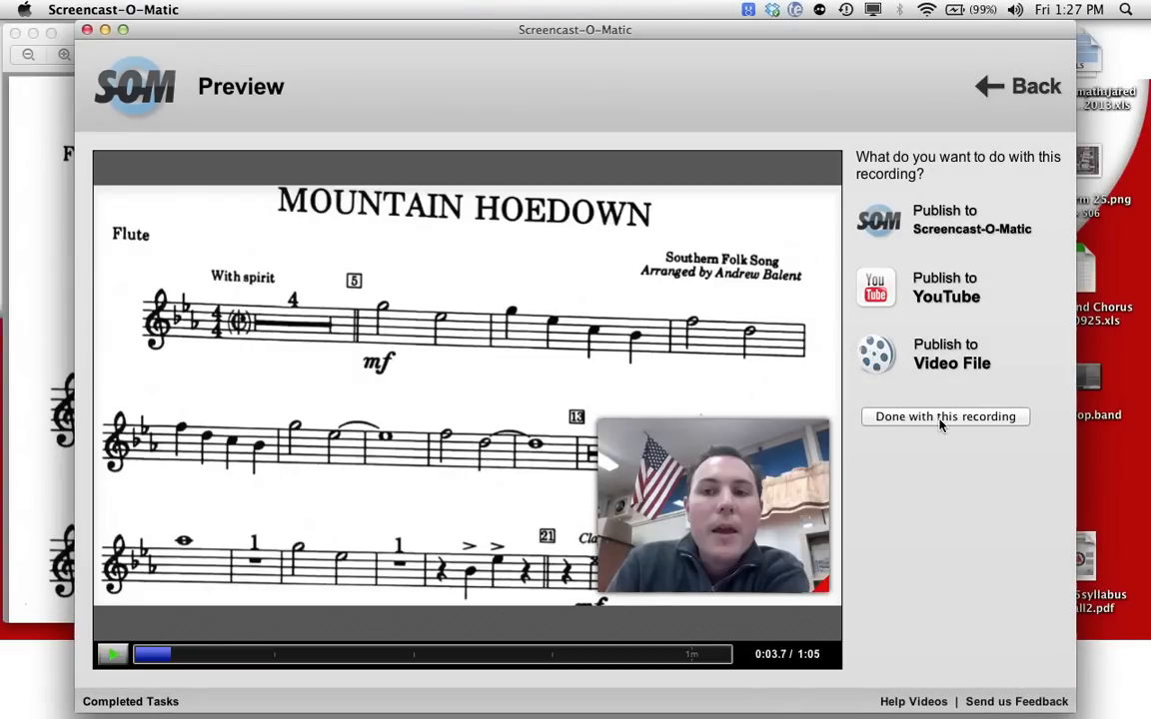
Step: Finish with the recording and confirm deleting the local files
{"action": "left_click", "coordinate": [945, 417]}
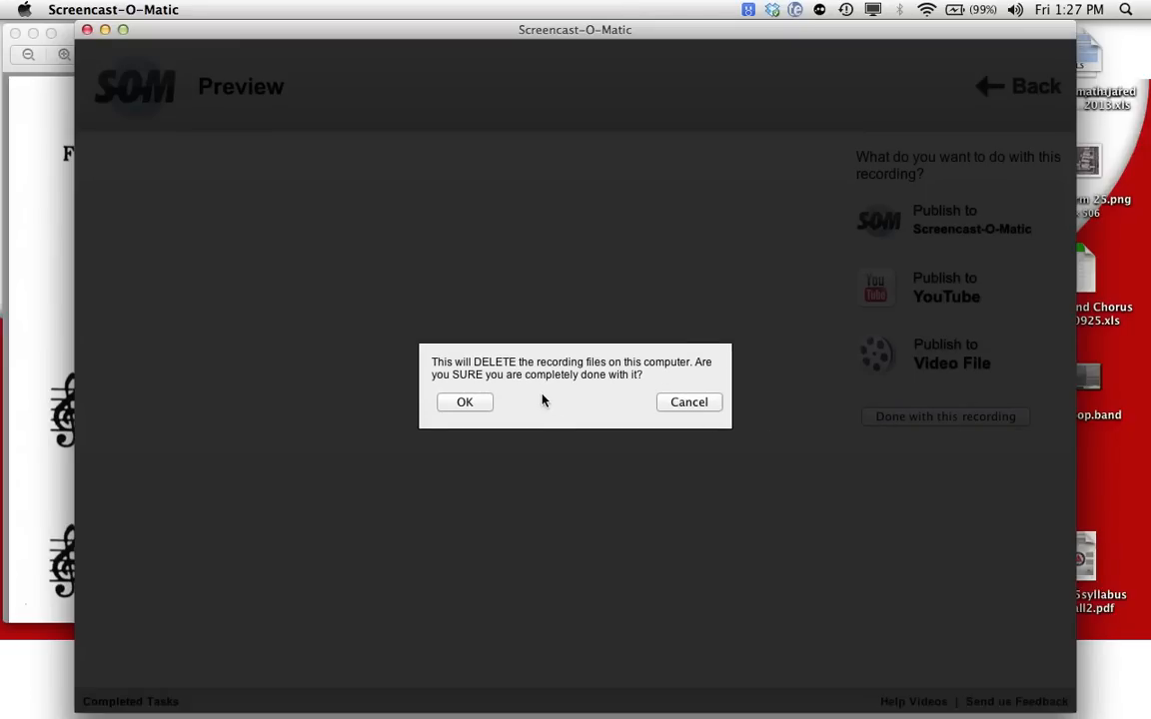
{"action": "left_click", "coordinate": [464, 402]}
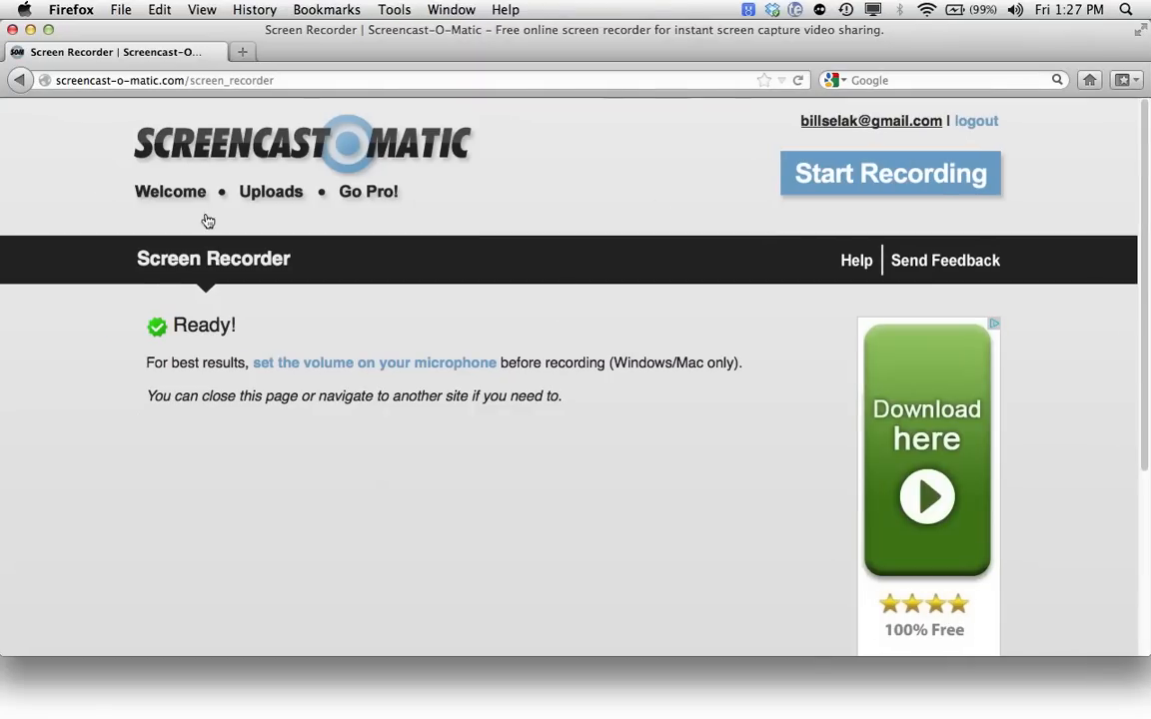
Step: Open the Manage Uploads page listing Mountain Hoedown Key Signature first of 13 screencasts
{"action": "left_click", "coordinate": [272, 192]}
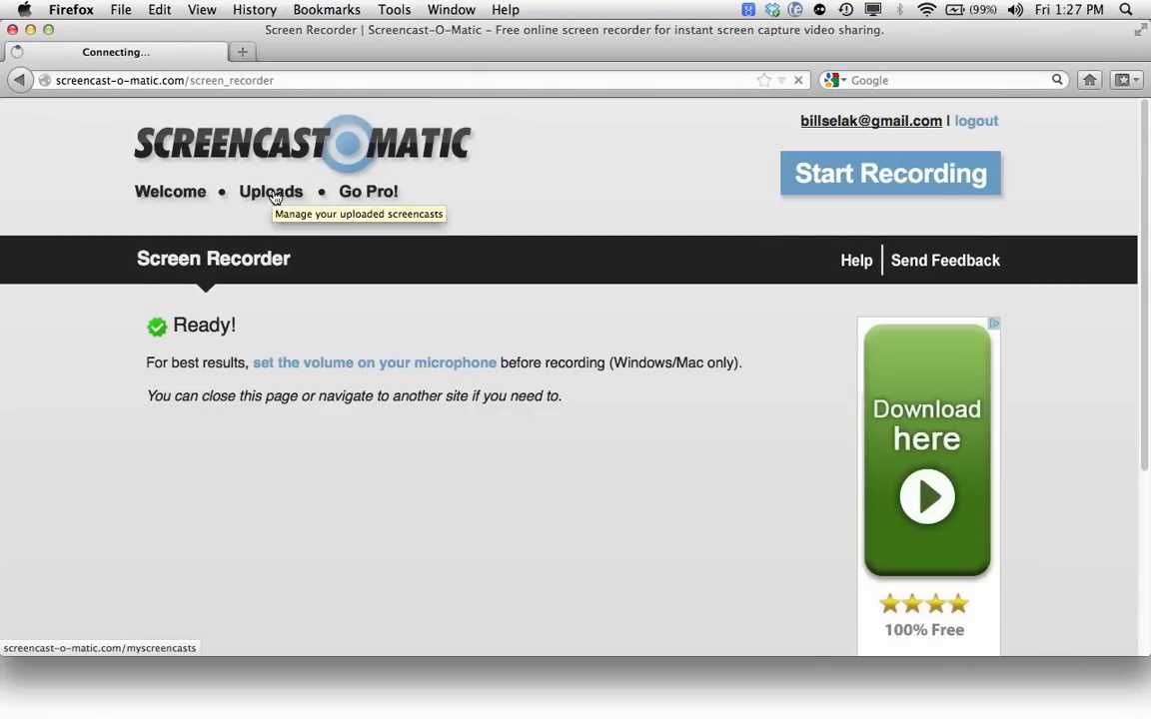
{"action": "left_click", "coordinate": [272, 192]}
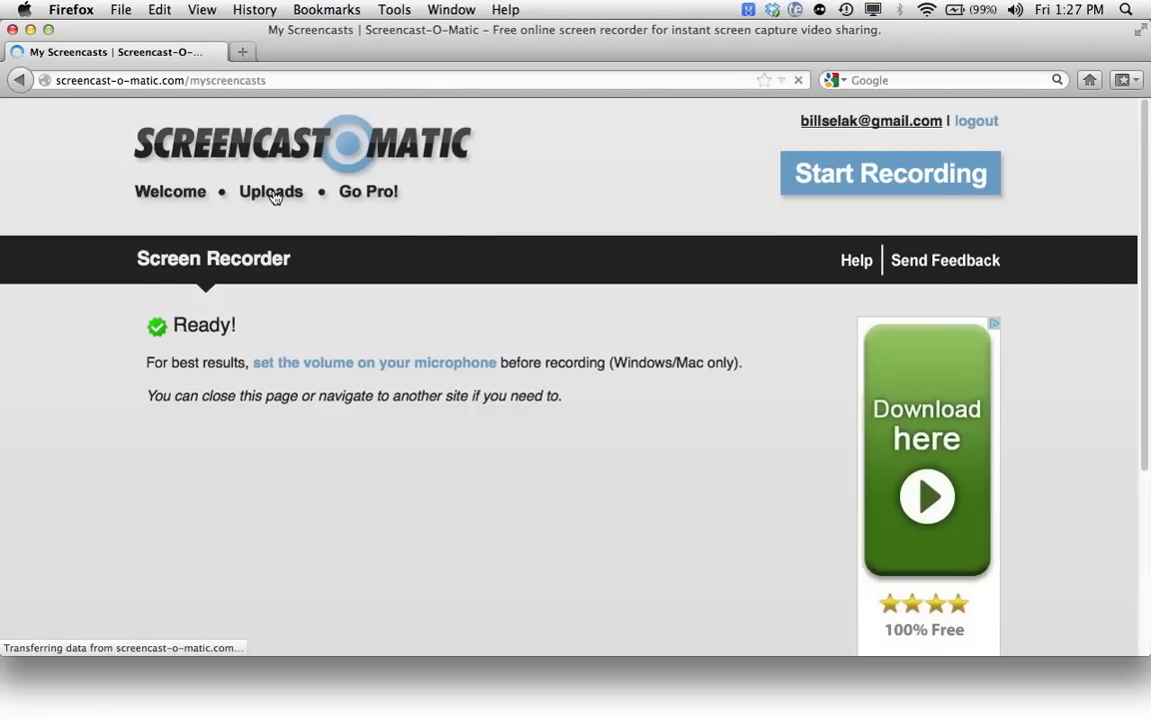
{"action": "mouse_move", "coordinate": [296, 233]}
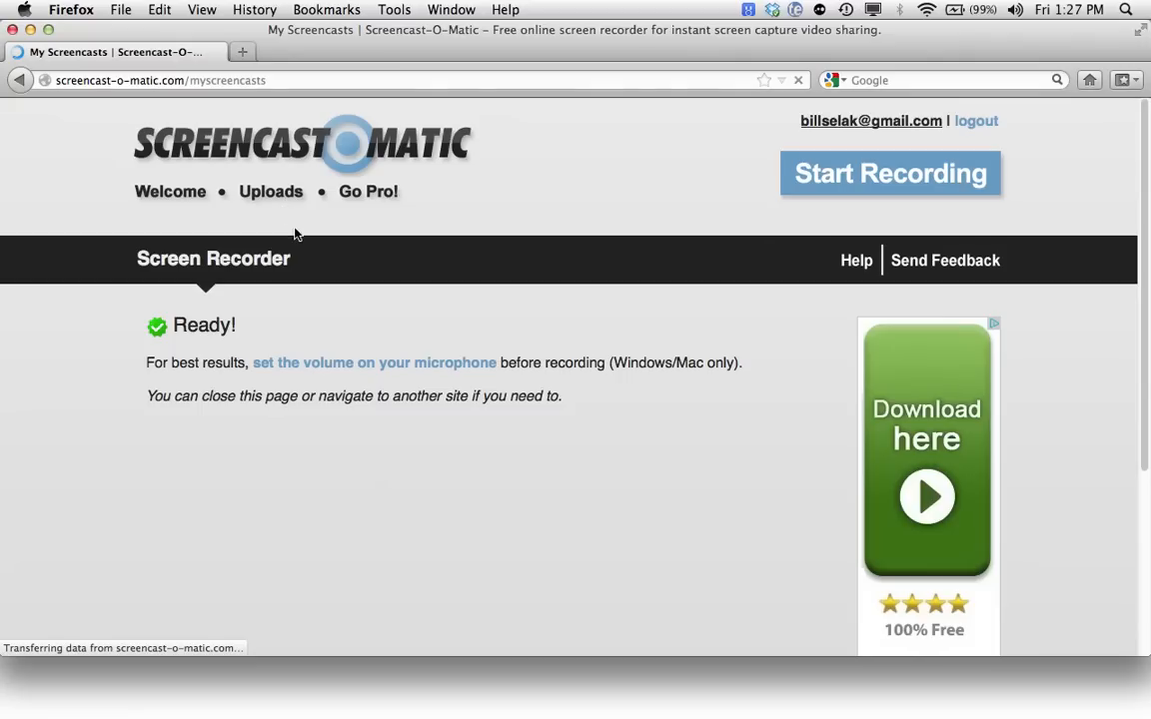
{"action": "left_click", "coordinate": [271, 192]}
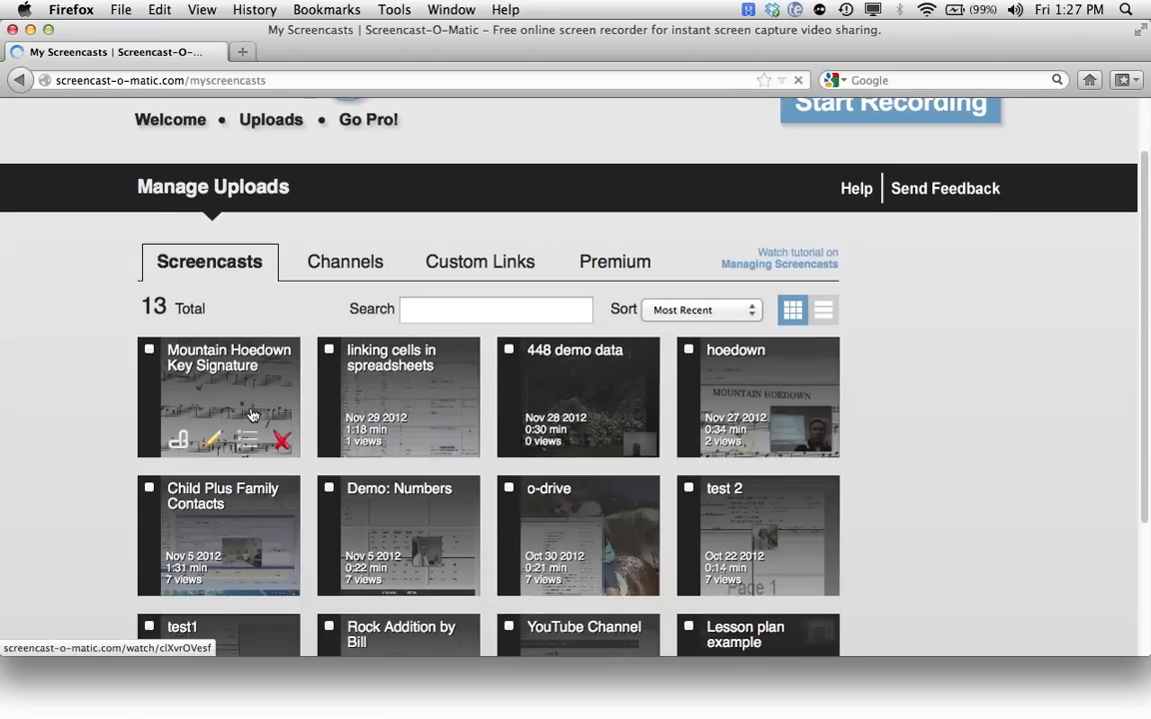
{"action": "mouse_move", "coordinate": [1095, 373]}
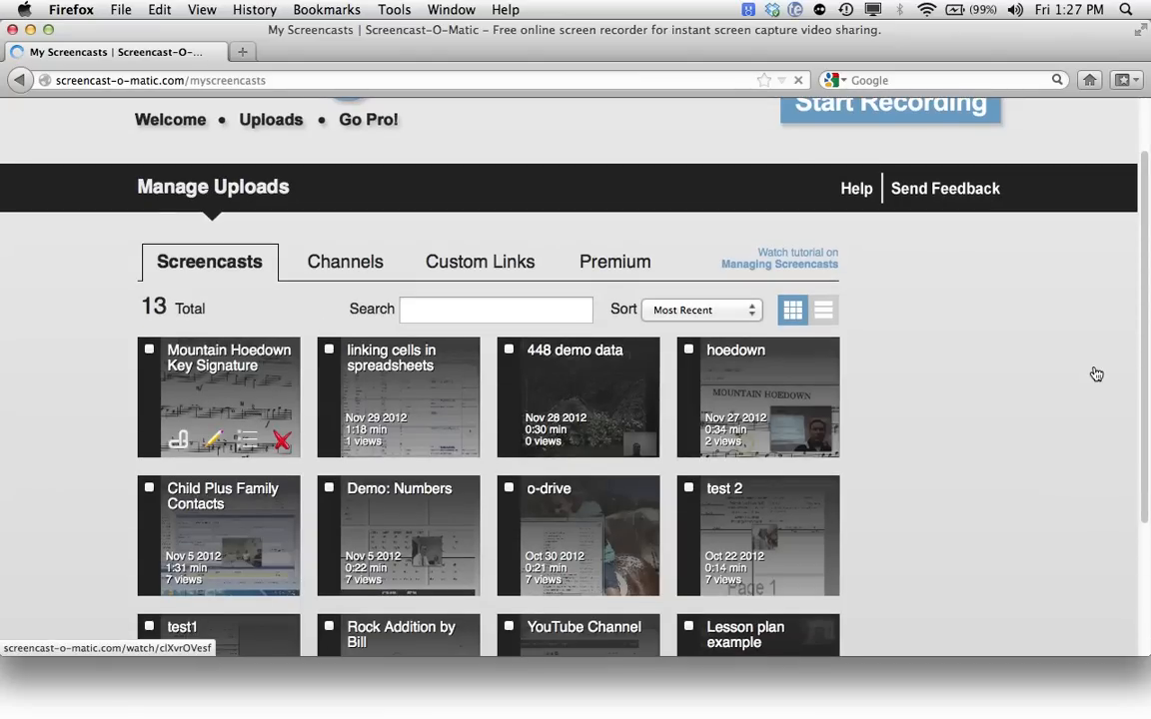
{"action": "mouse_move", "coordinate": [485, 244]}
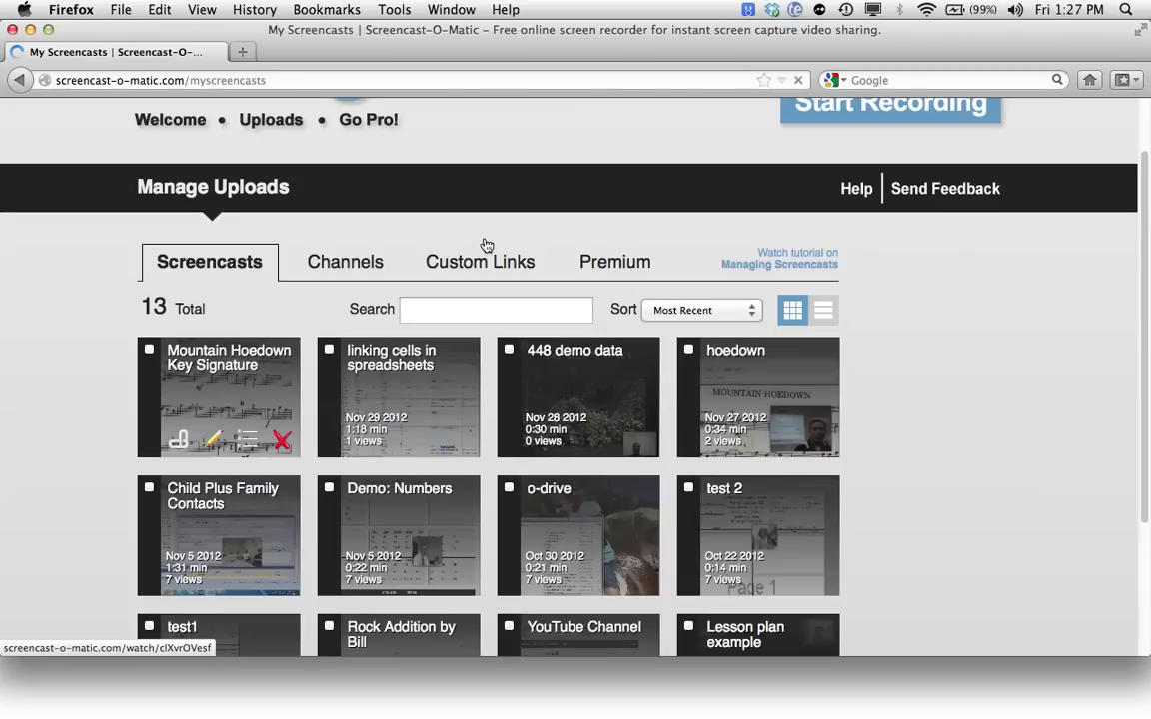